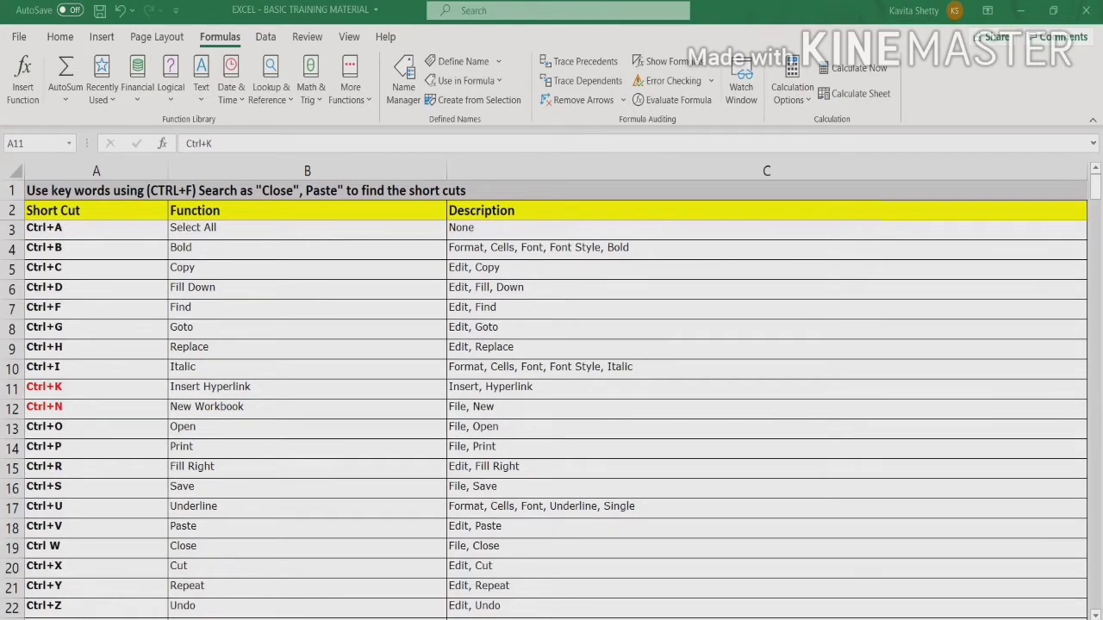
# - Jump to cell A25 using the Go To dialog (Ctrl+G)
pyautogui.press('ctrl+g')
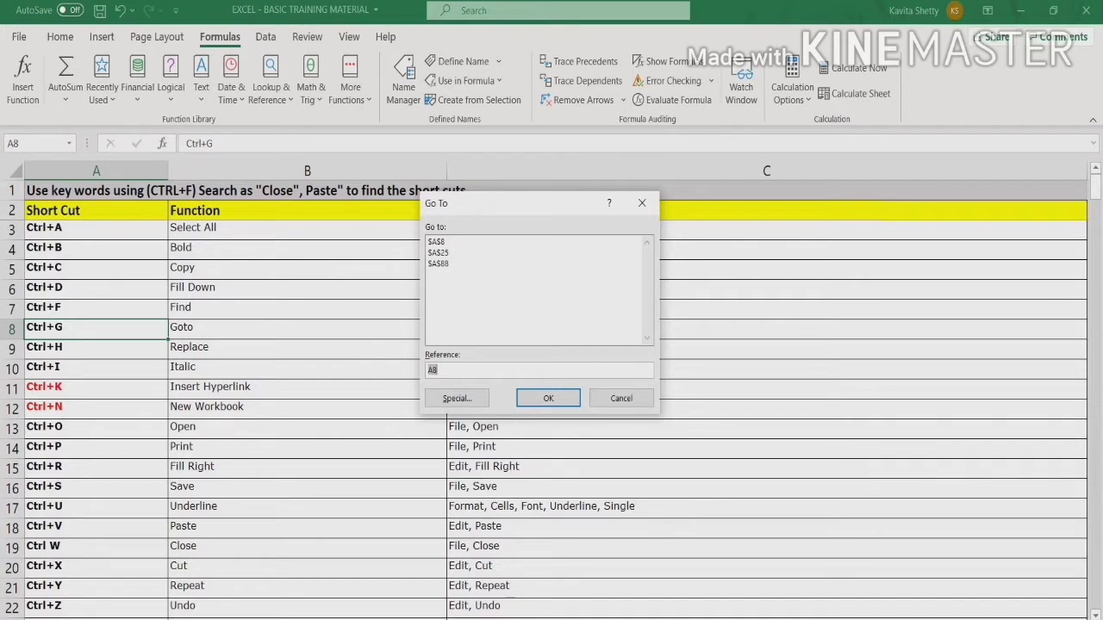
pyautogui.press('Backspace')
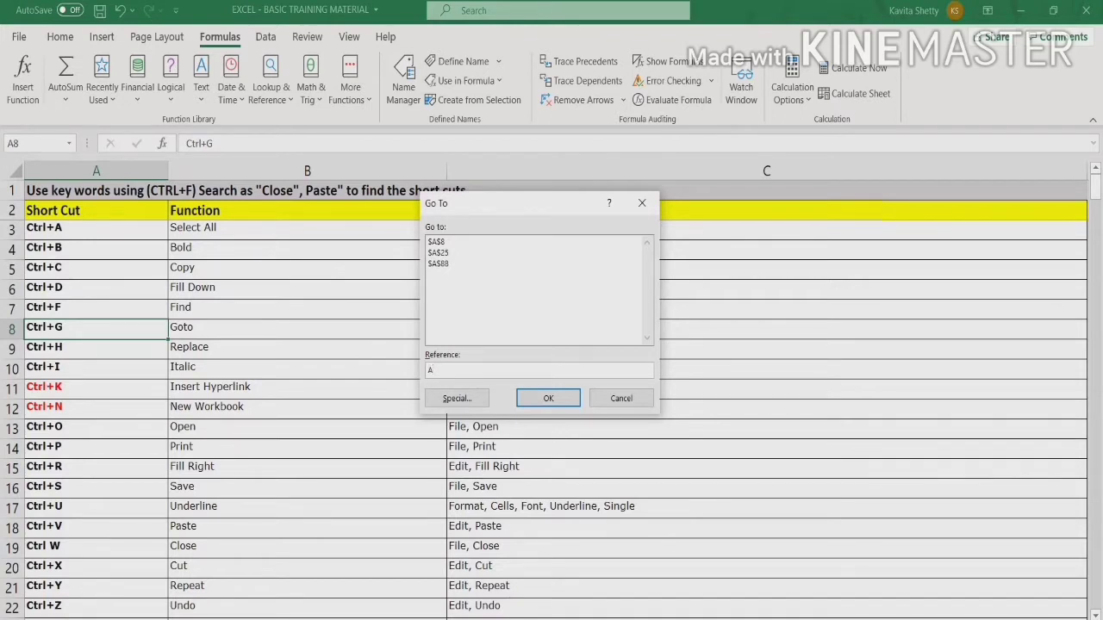
pyautogui.write('25')
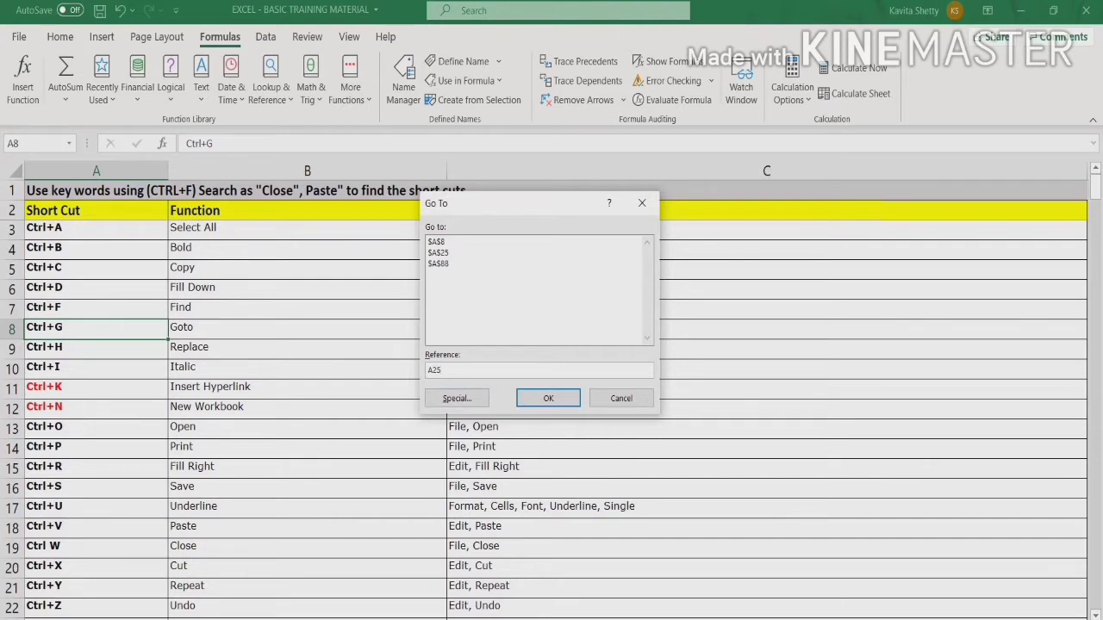
pyautogui.click(548, 398)
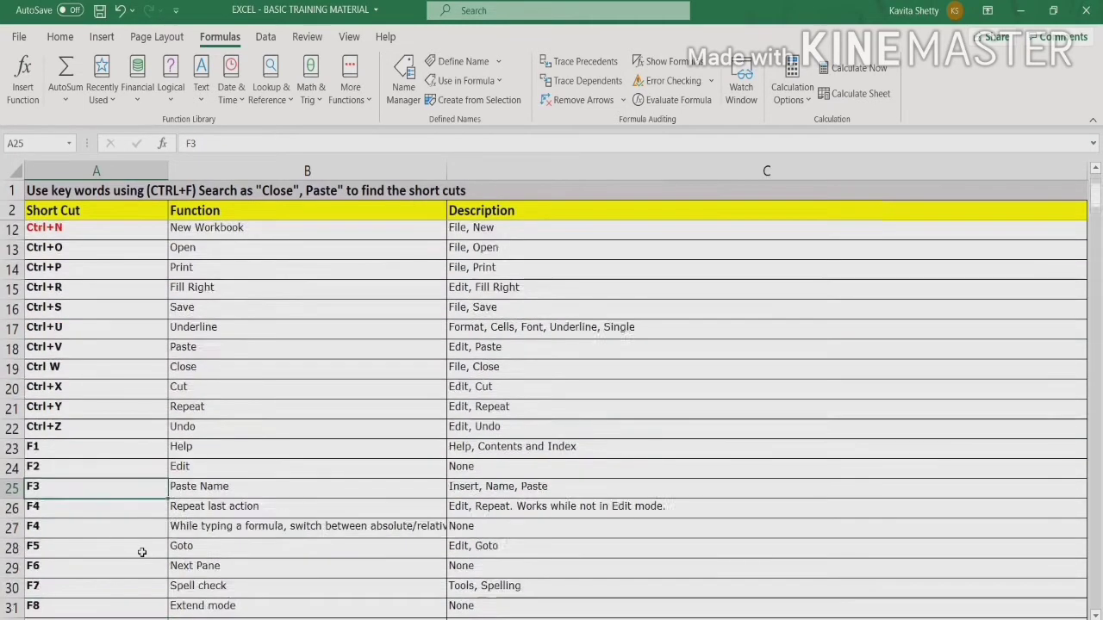
# - Jump to cell B23 with the Go To dialog again
pyautogui.scroll(-3)
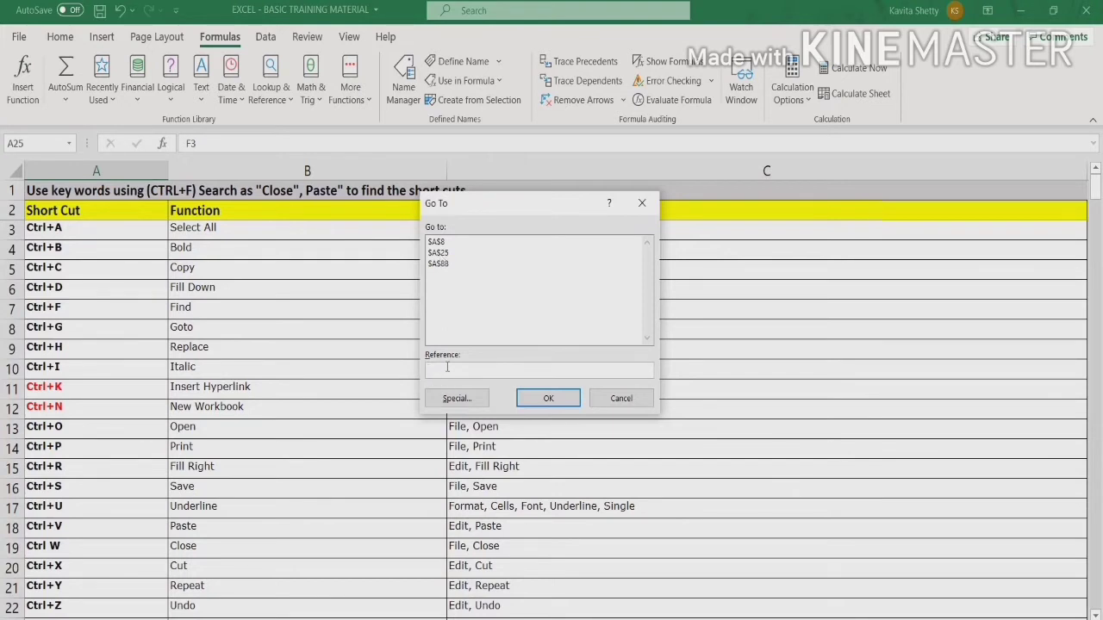
pyautogui.write('B23')
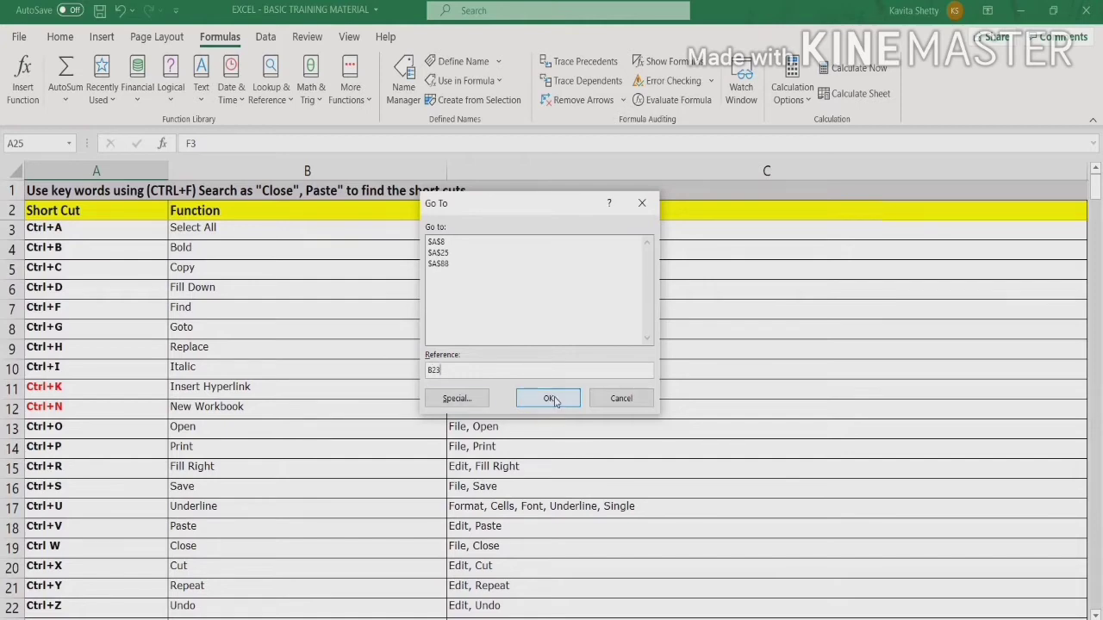
pyautogui.click(548, 398)
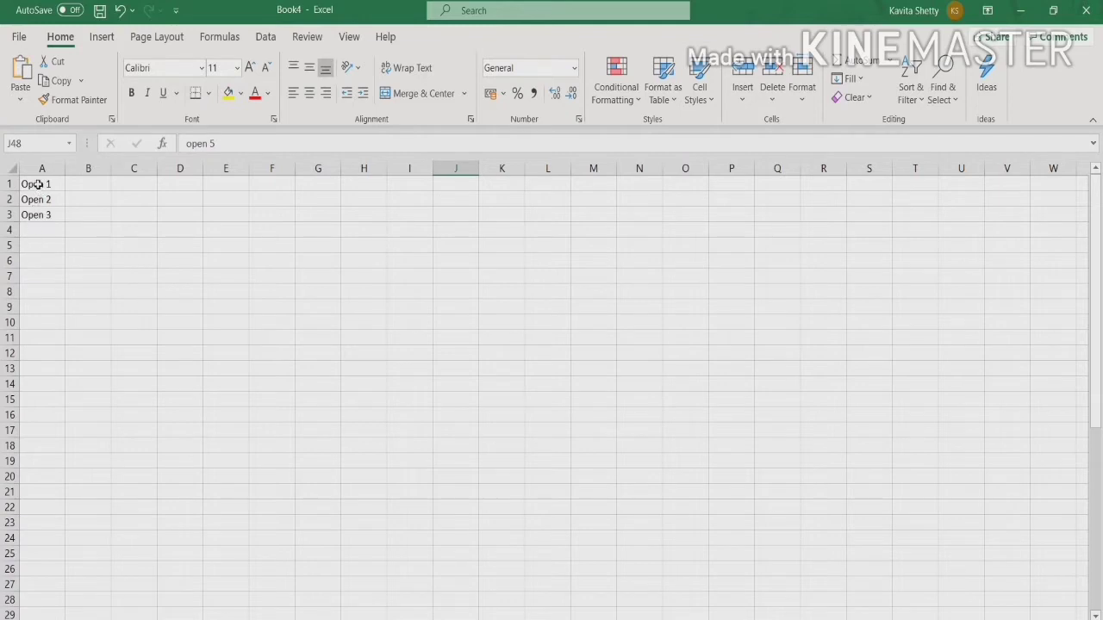
# - Select the Open 1 cell in Book4 for hyperlink settings
pyautogui.click(41, 182)
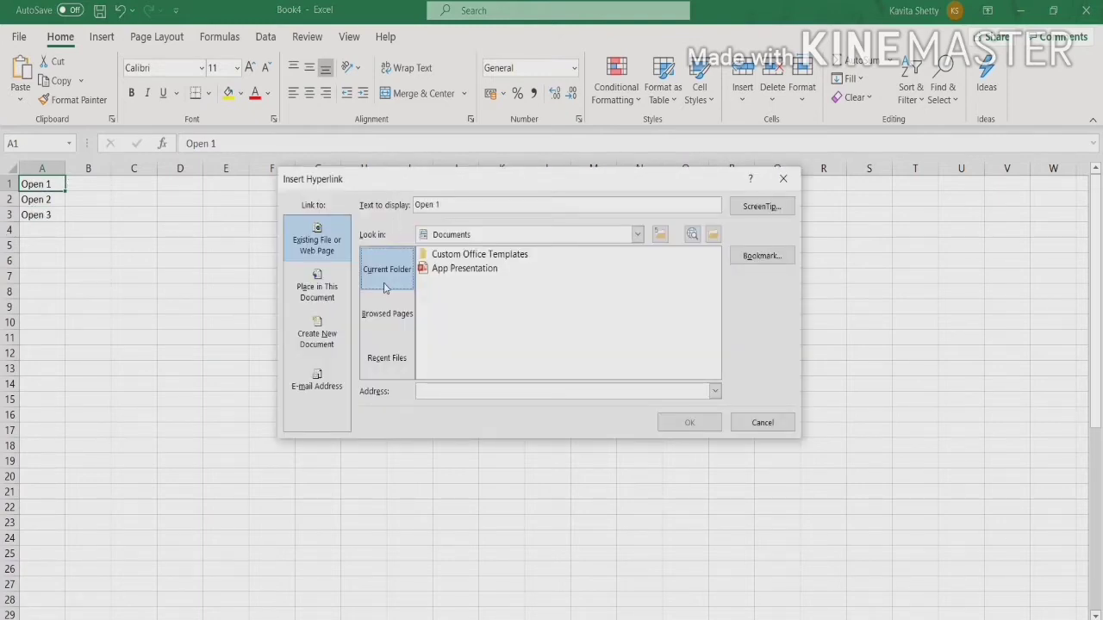
# - Link Open 1 to the Capture image in the Custom Office Templates folder
pyautogui.doubleClick(479, 254)
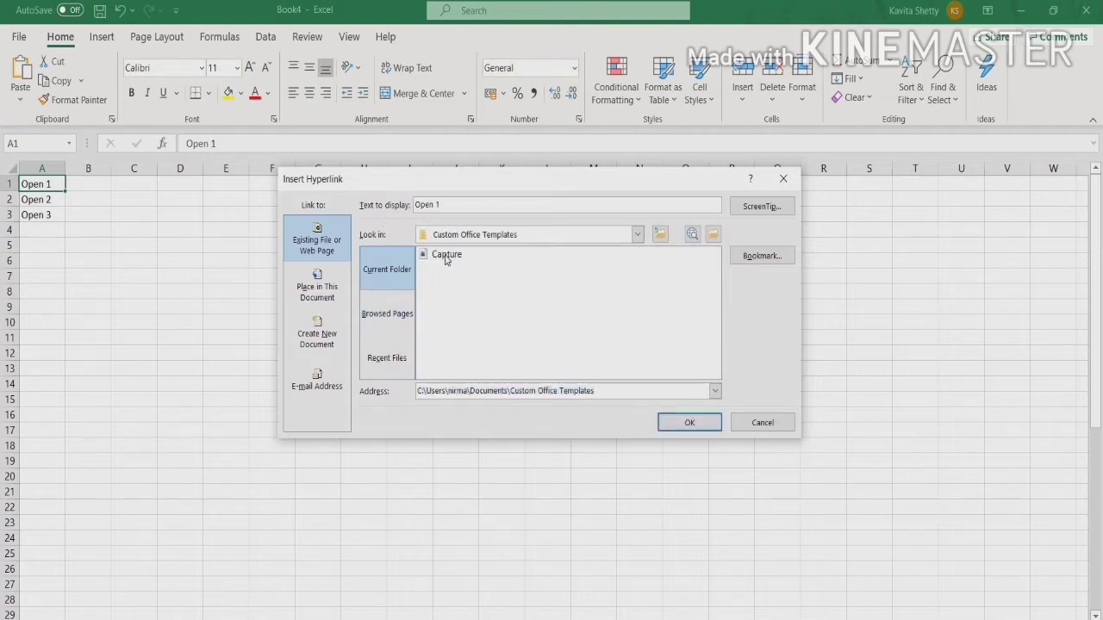
pyautogui.click(448, 253)
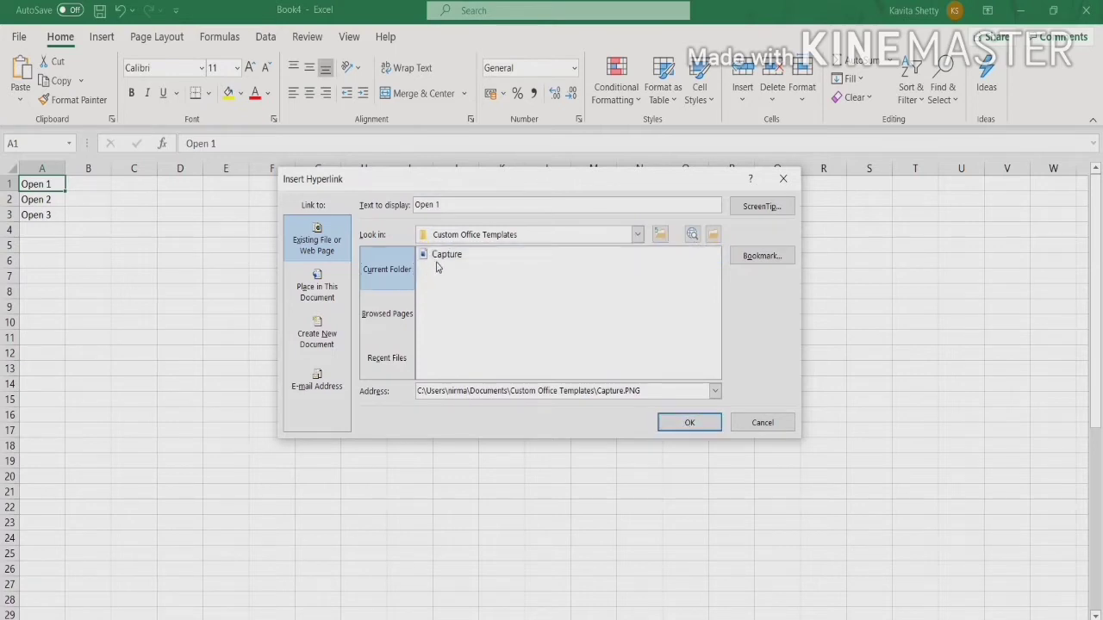
pyautogui.click(689, 422)
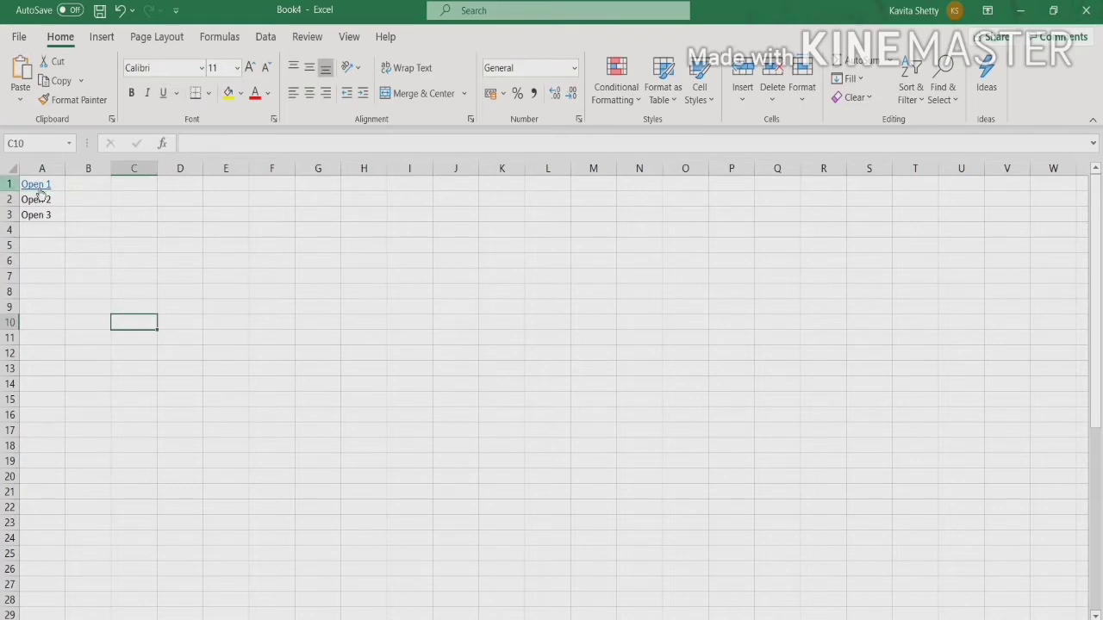
# - Follow the Open 1 link through the security notice, view the Capture image, and close it
pyautogui.click(36, 183)
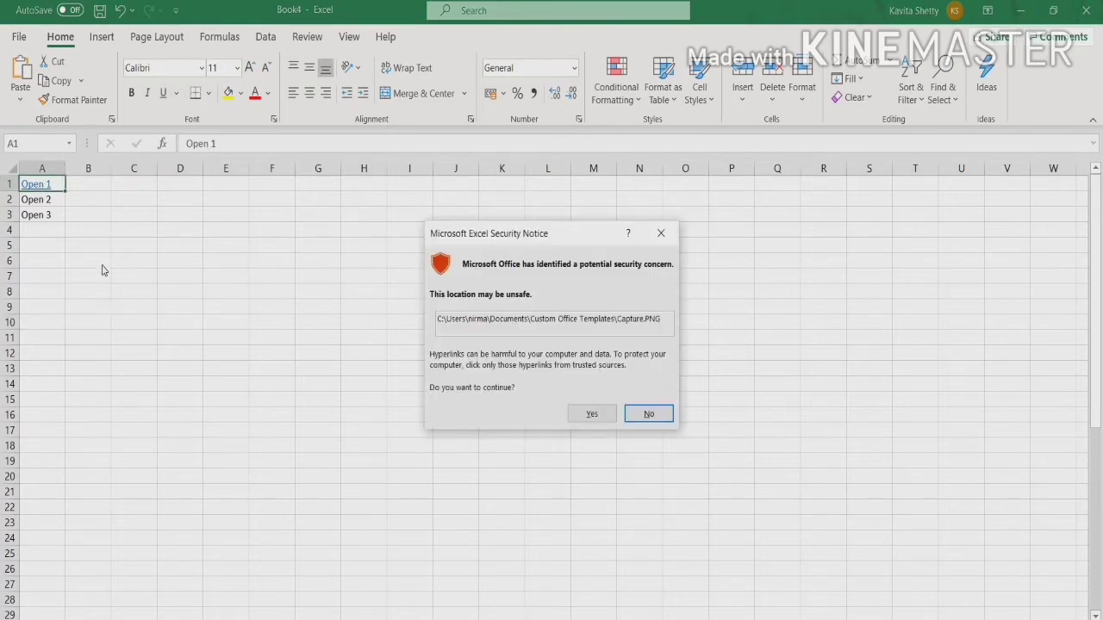
pyautogui.click(648, 414)
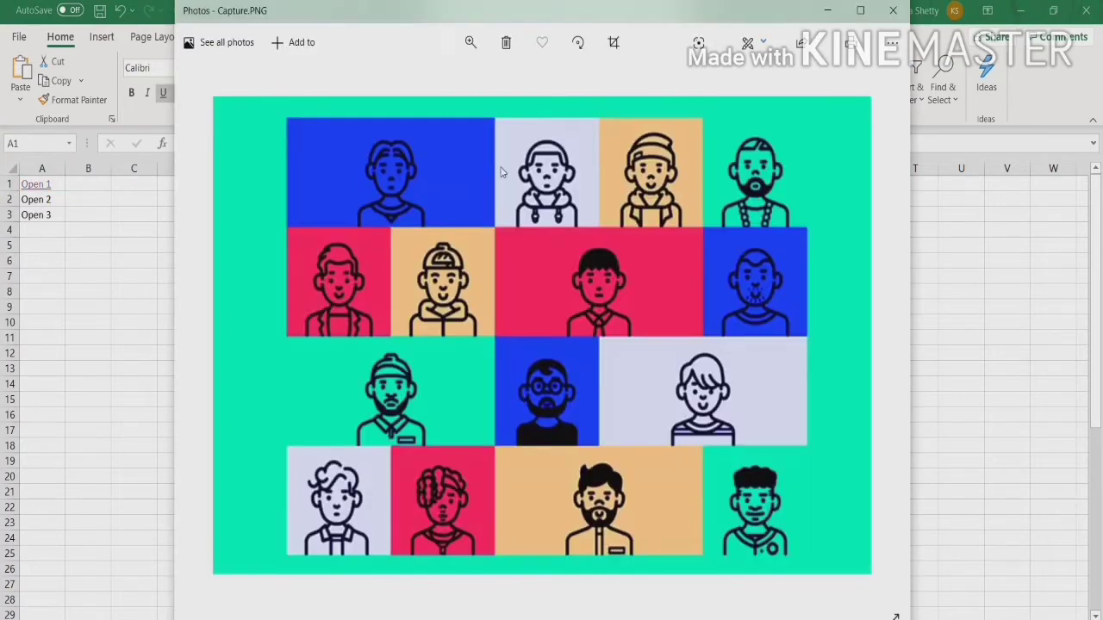
pyautogui.click(36, 183)
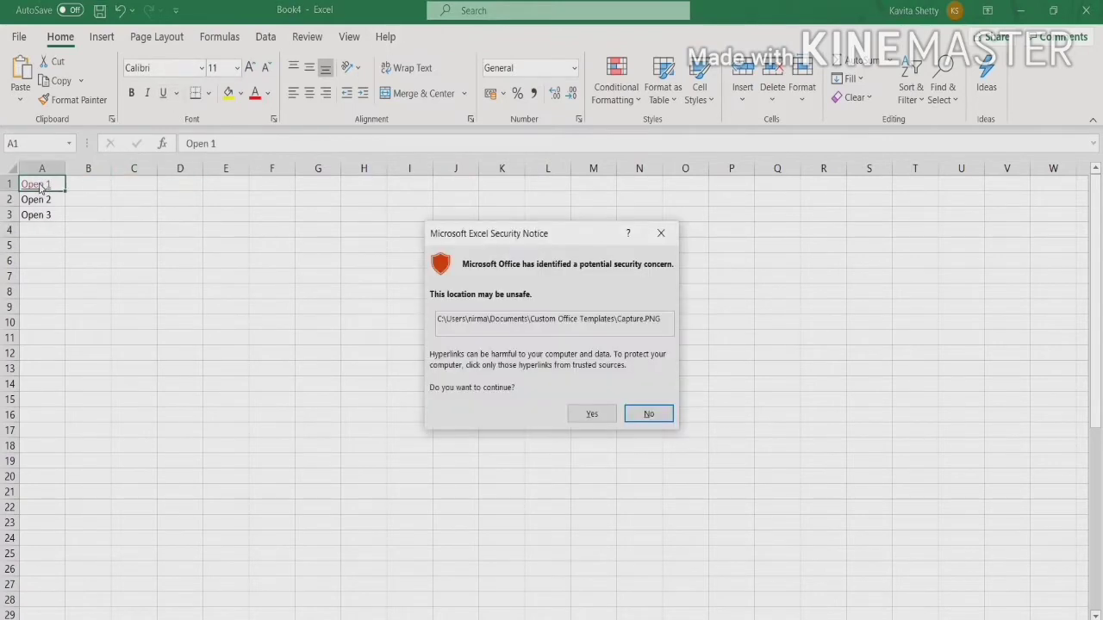
pyautogui.click(648, 414)
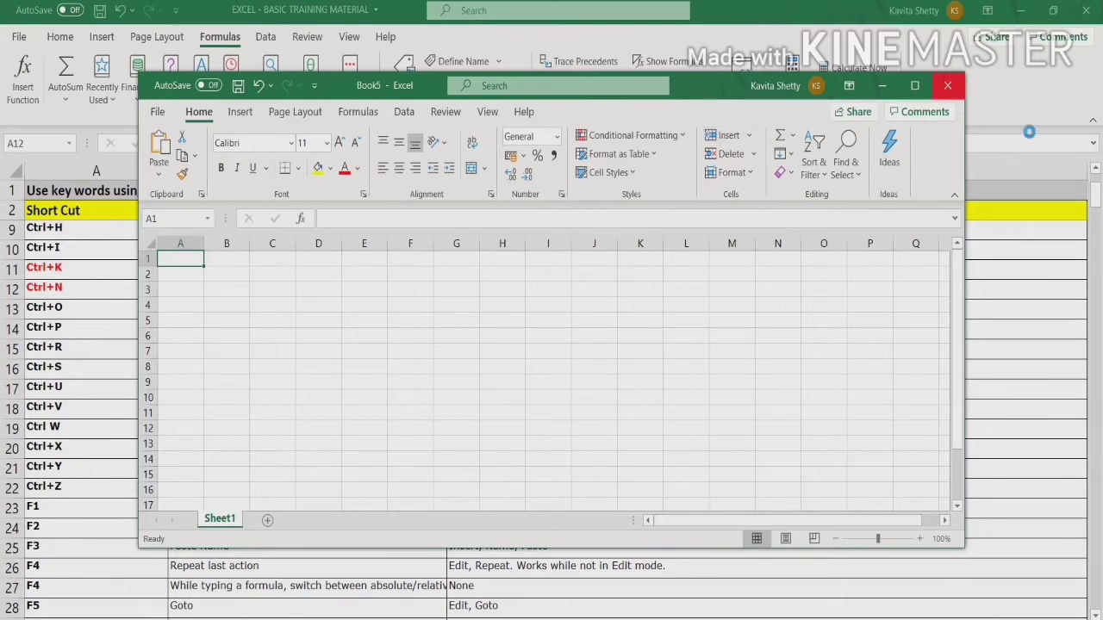
# - Close the blank workbook and bring up print settings for the shortcut sheet
pyautogui.click(913, 86)
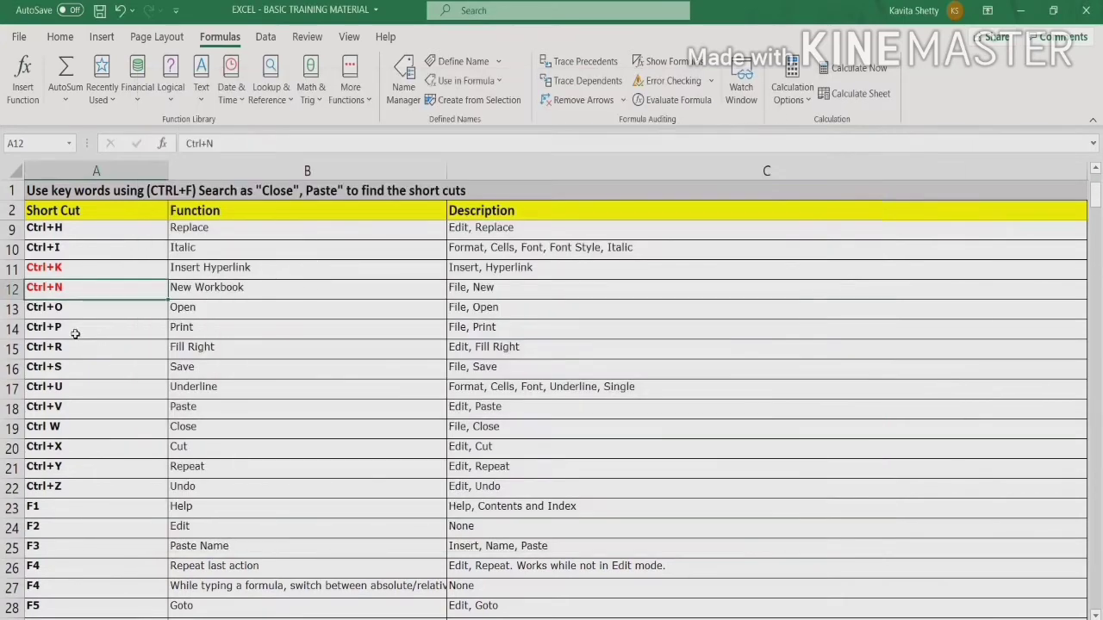
pyautogui.click(76, 327)
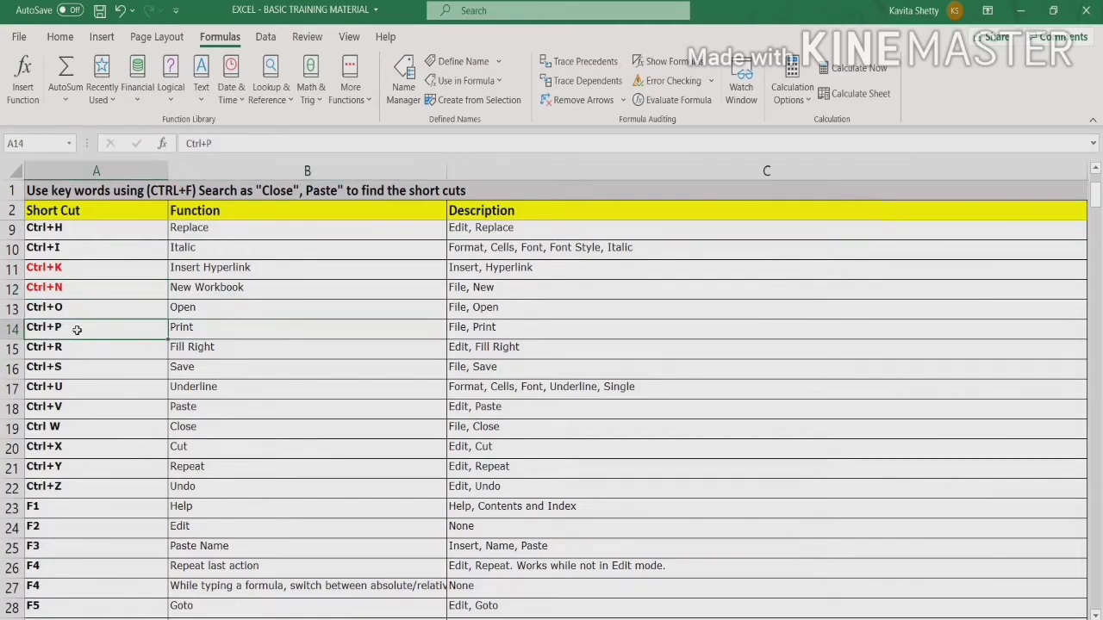
pyautogui.press('ctrl+p')
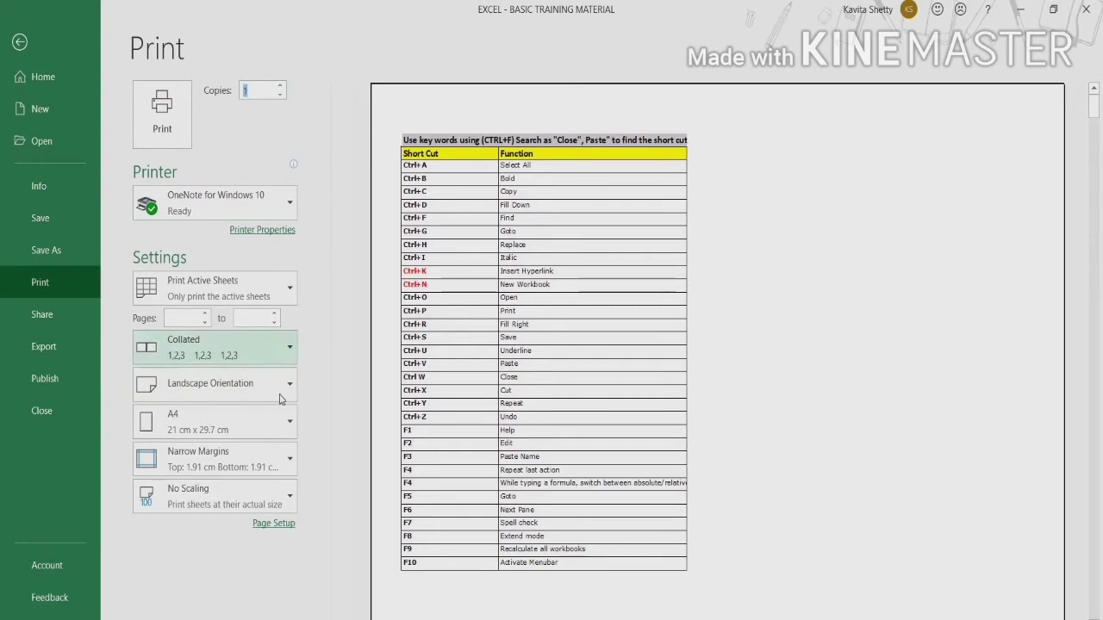
# - Set printing to portrait orientation, A4 paper and normal margins
pyautogui.click(210, 383)
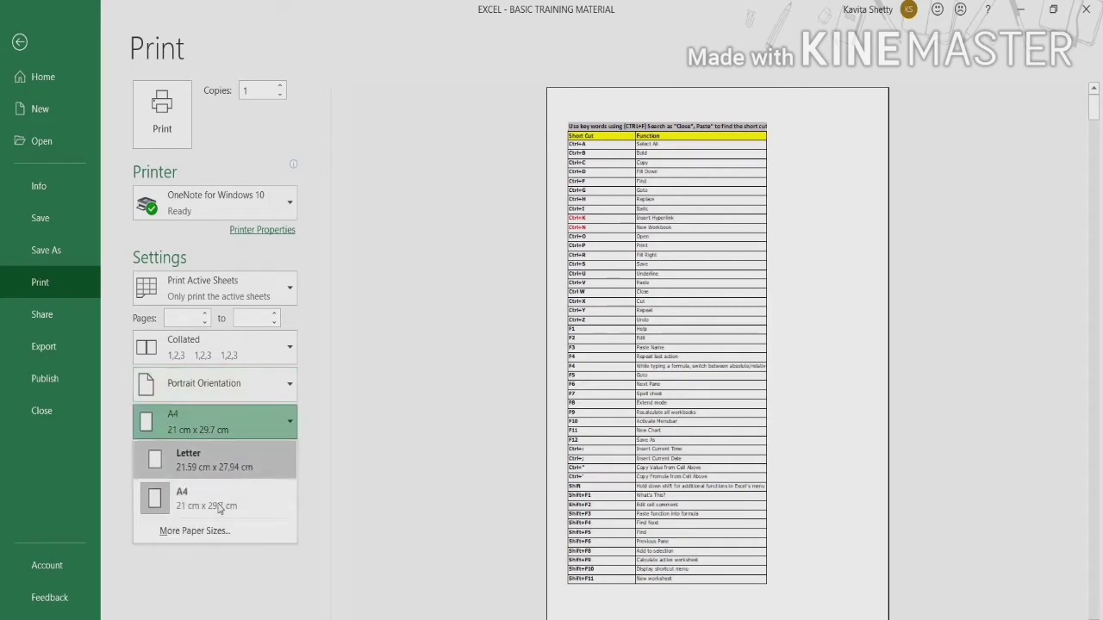
pyautogui.click(187, 458)
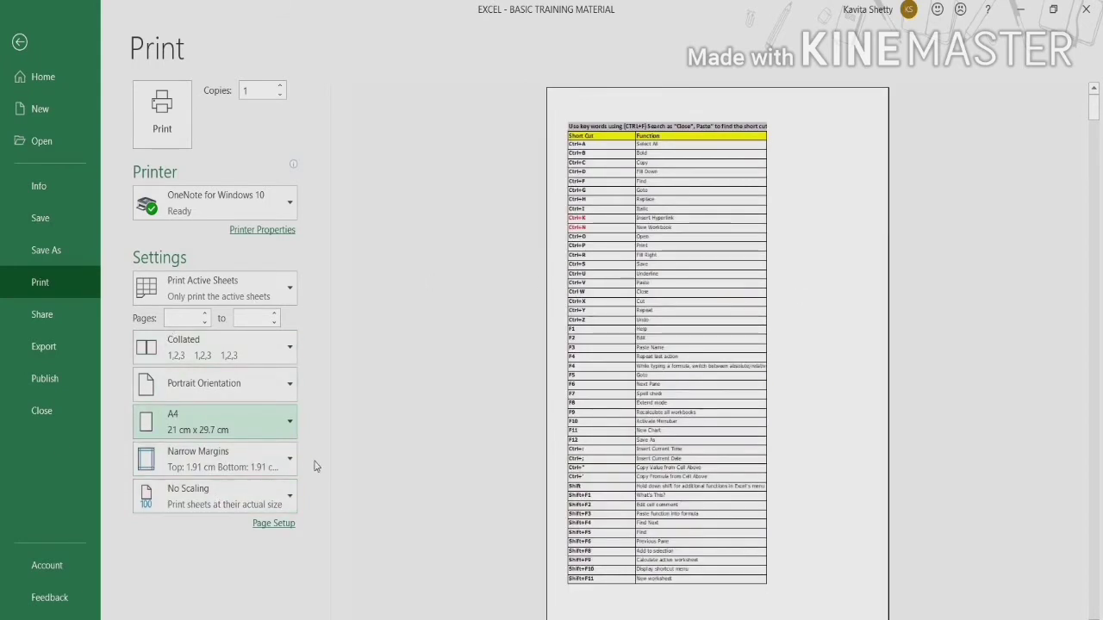
pyautogui.click(214, 458)
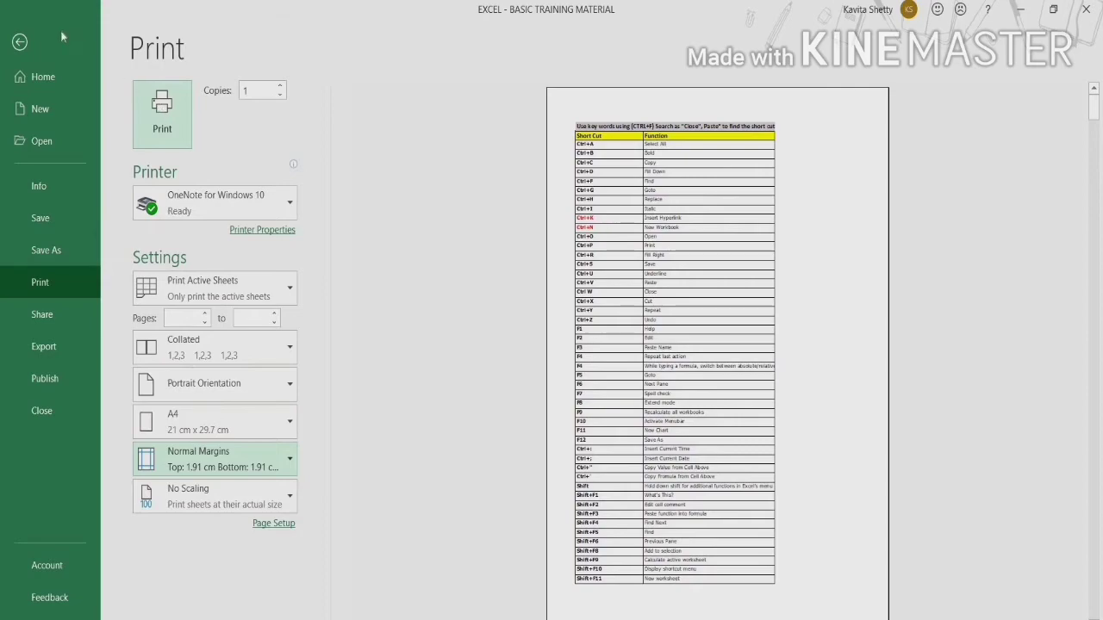
# - Return to the sheet and select the F1 Help shortcut cell
pyautogui.click(21, 42)
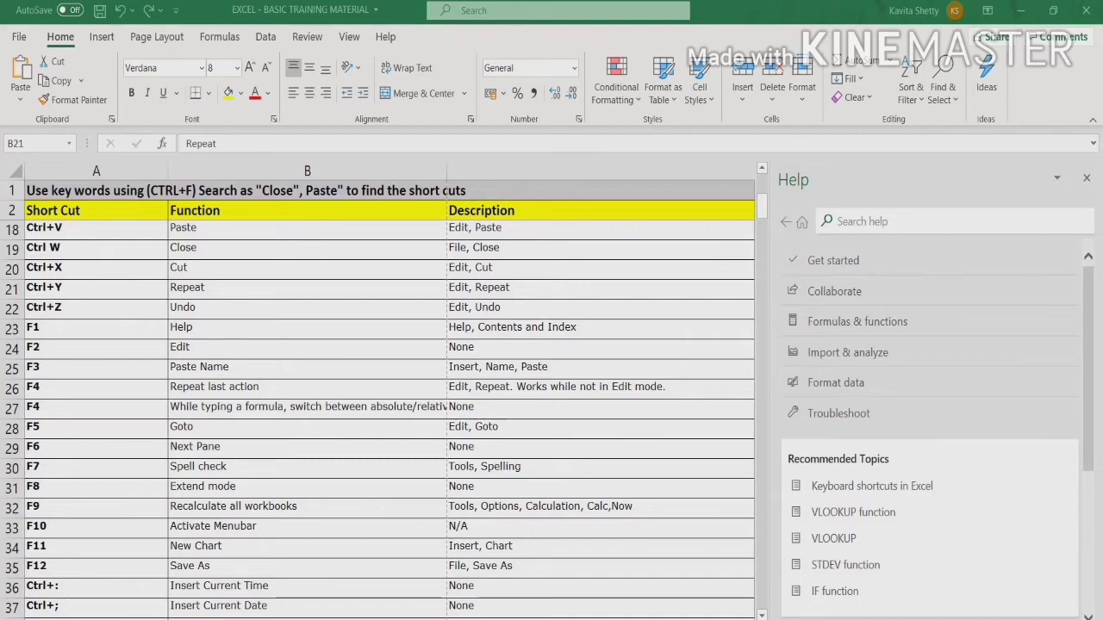
pyautogui.click(96, 286)
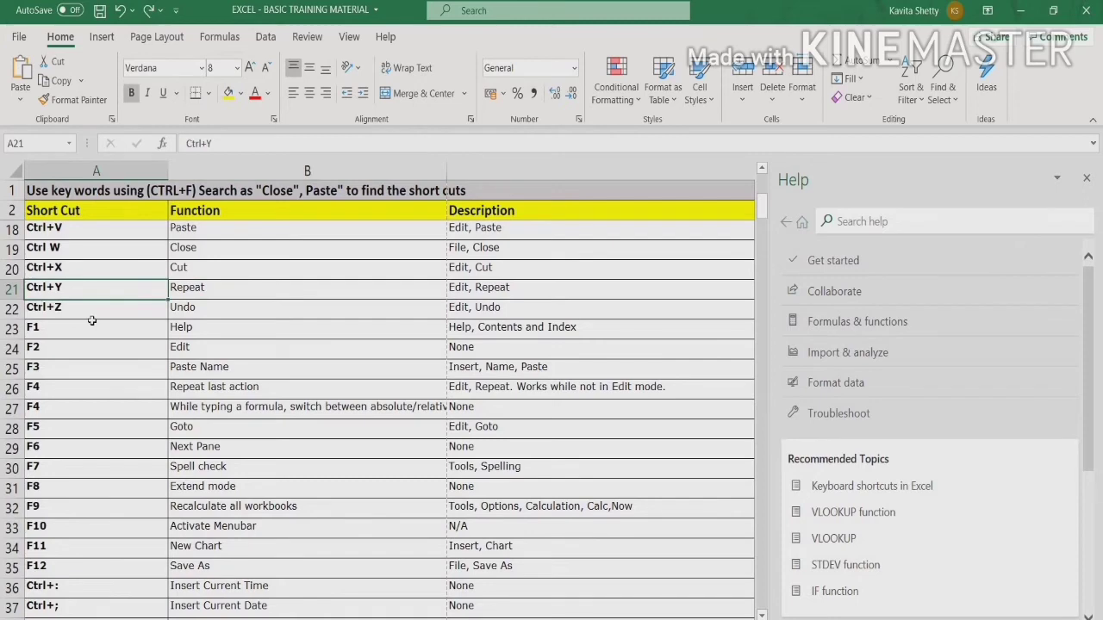
pyautogui.scroll(-3)
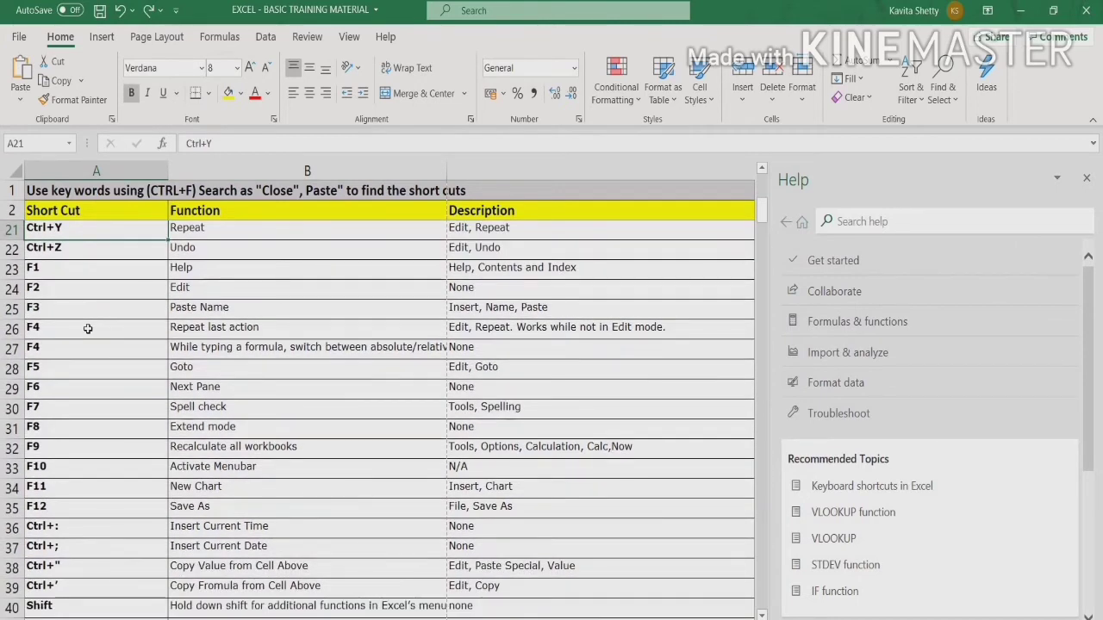
pyautogui.moveTo(93, 303)
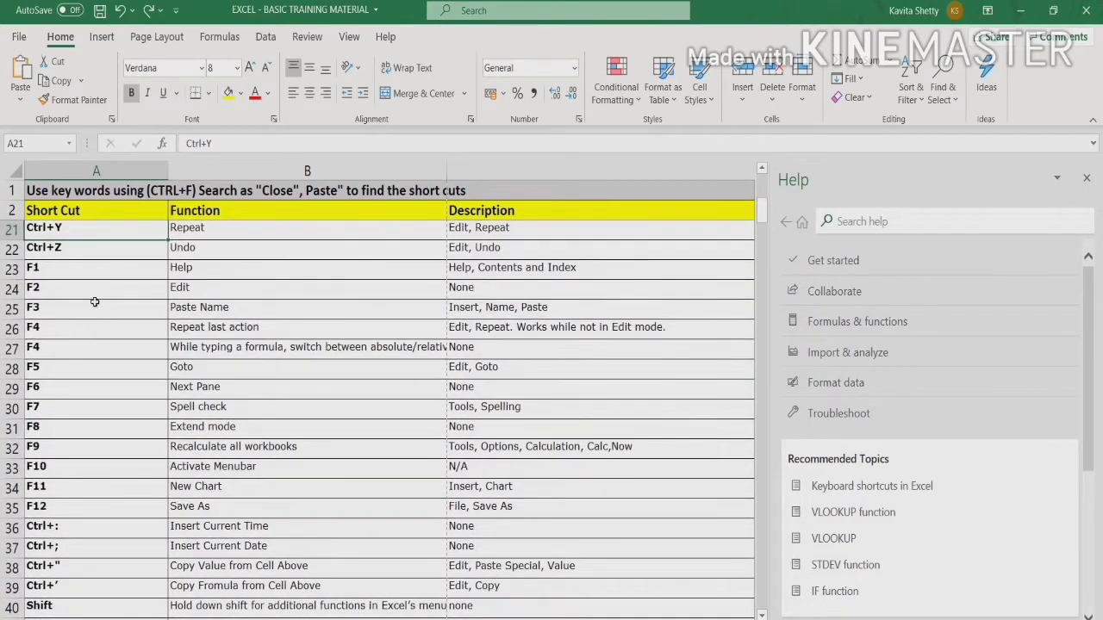
pyautogui.click(97, 267)
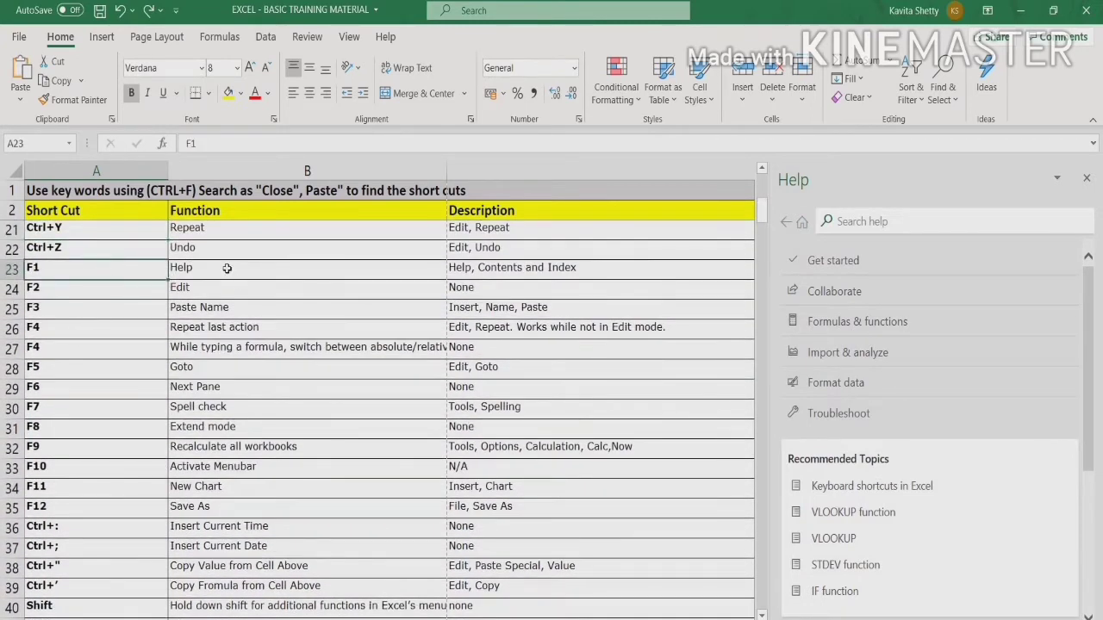
pyautogui.moveTo(1065, 186)
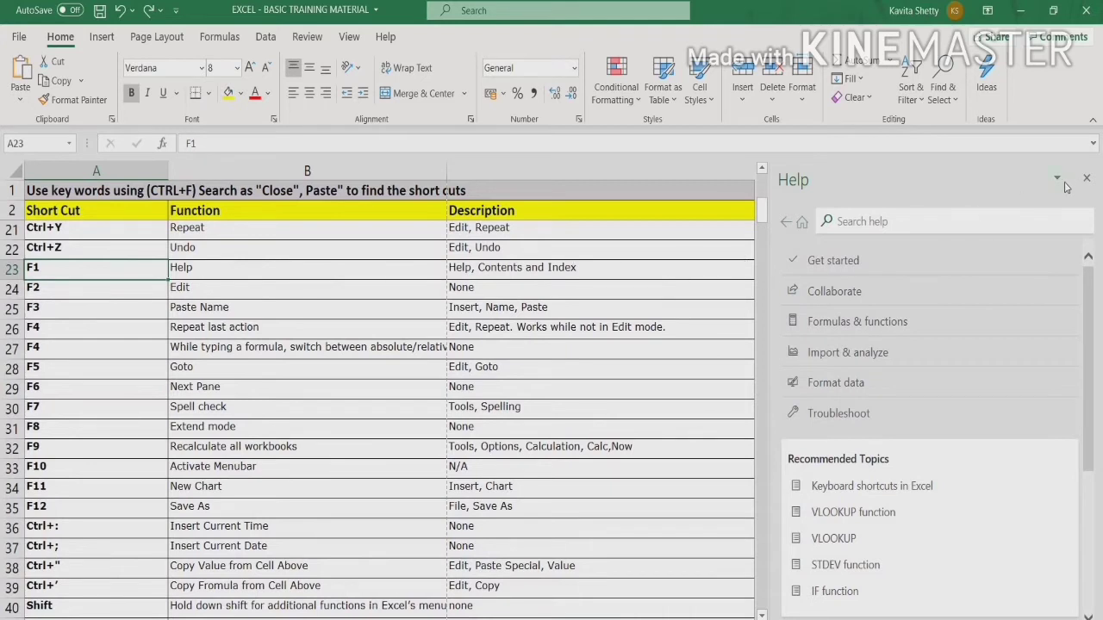
# - Close the Help pane, then reopen it with F1 and highlight Collaborate
pyautogui.click(1085, 178)
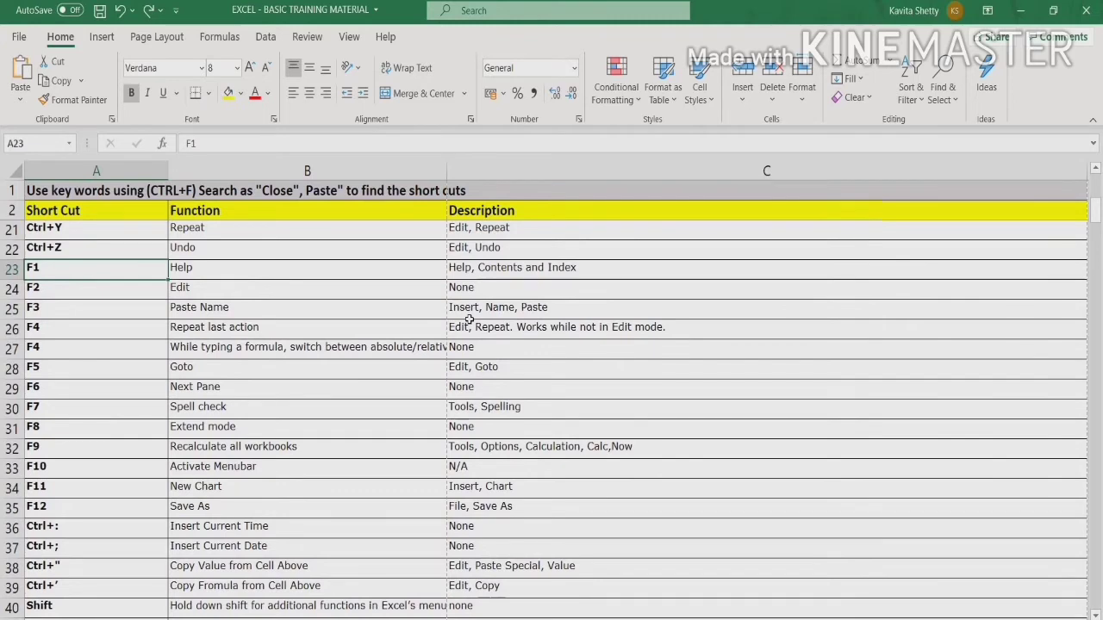
pyautogui.press('f1')
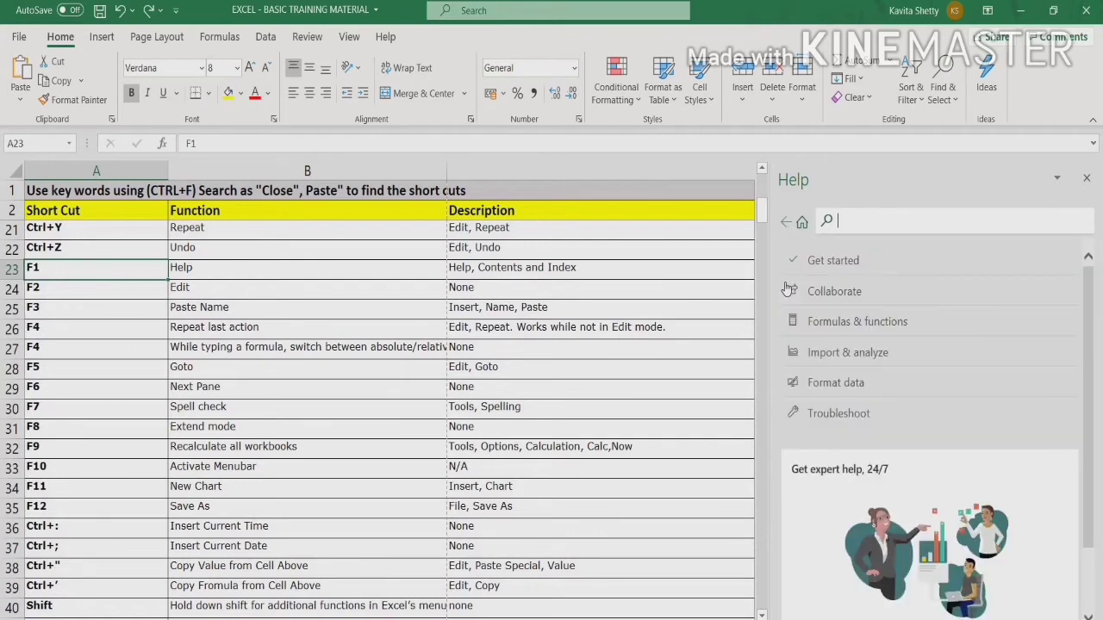
pyautogui.click(834, 291)
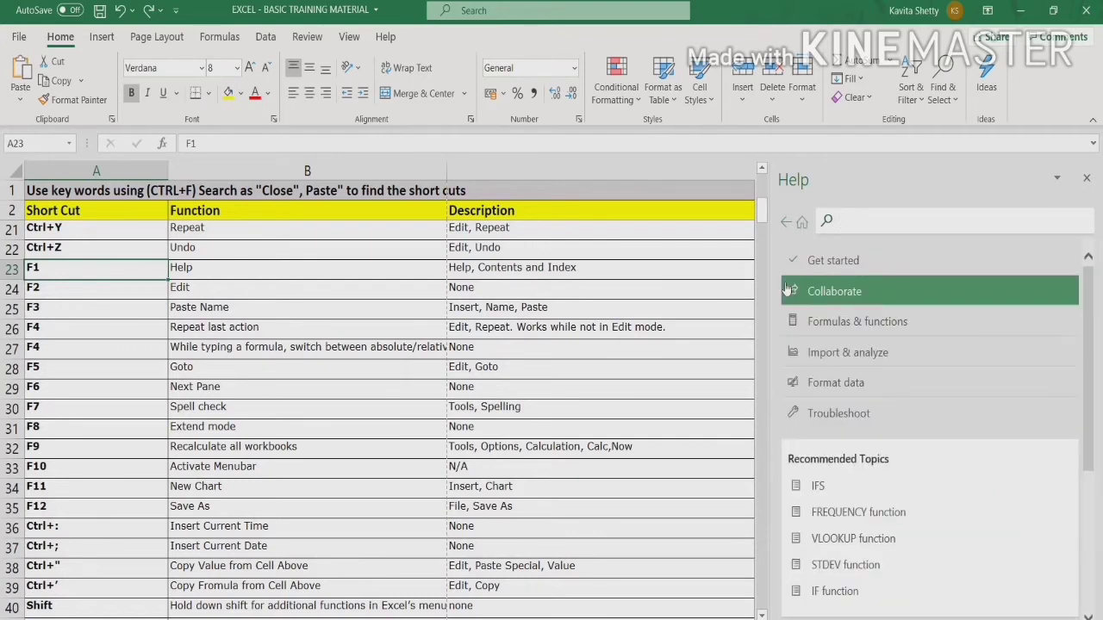
pyautogui.moveTo(831, 309)
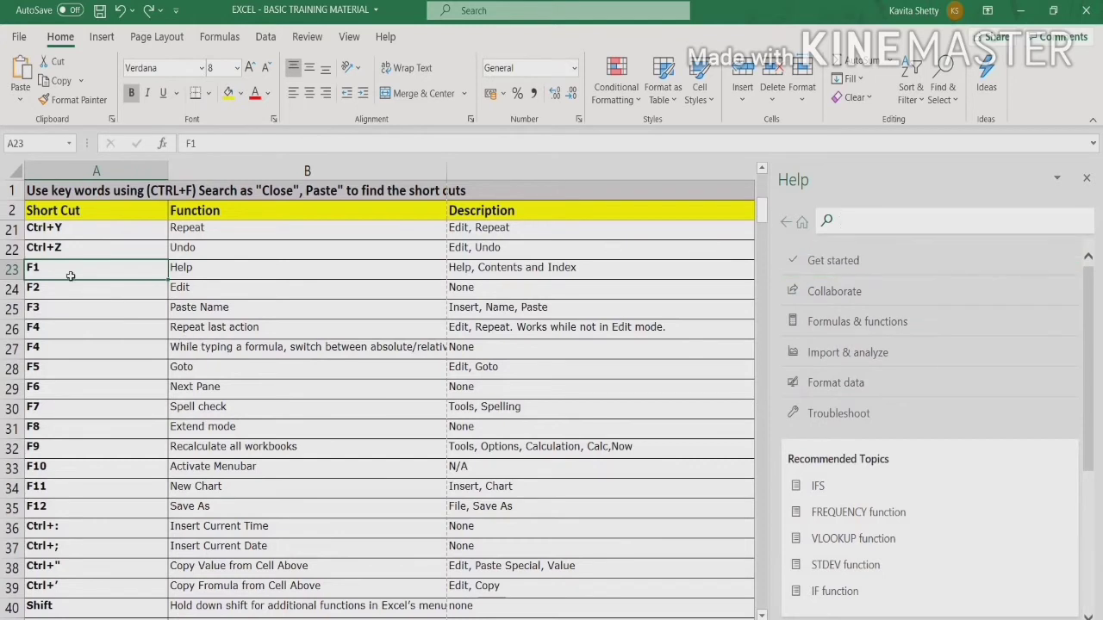
pyautogui.click(67, 286)
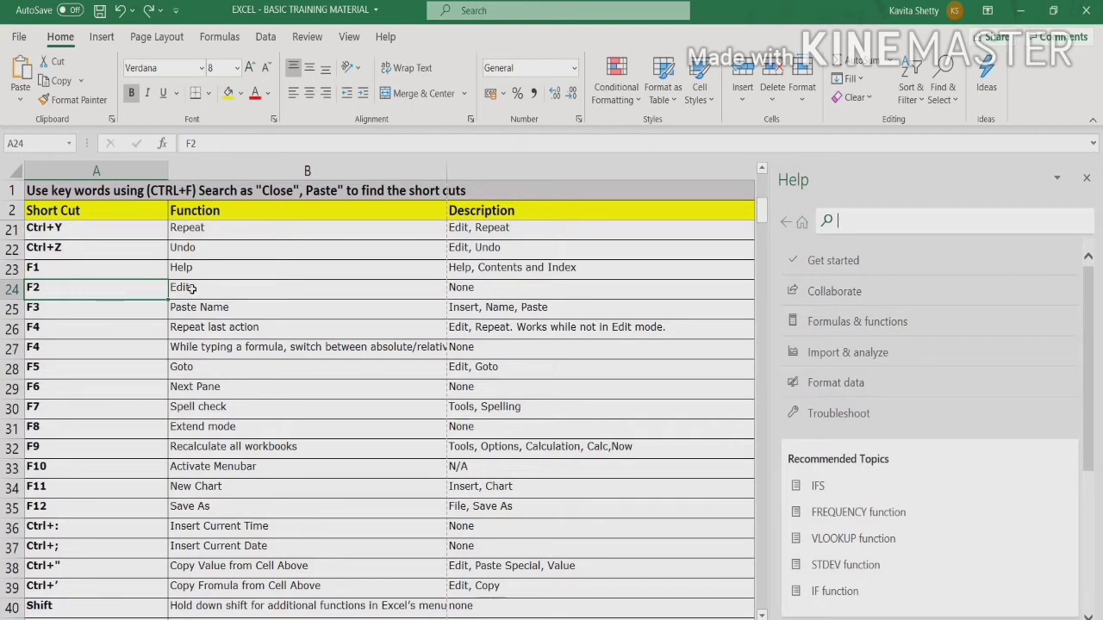
pyautogui.click(306, 286)
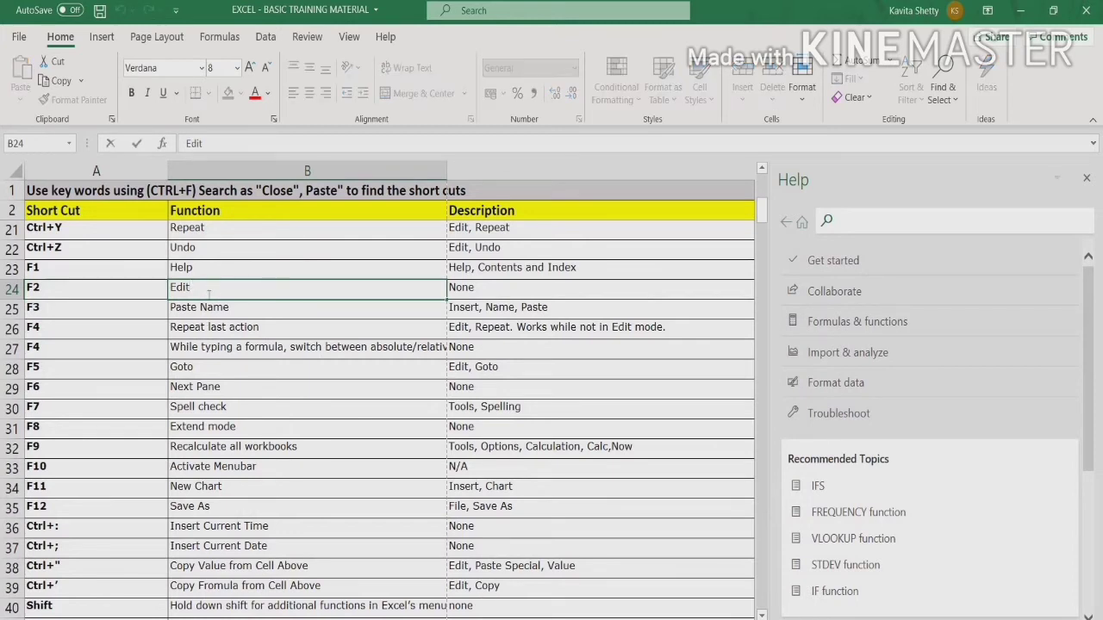
pyautogui.write('sta')
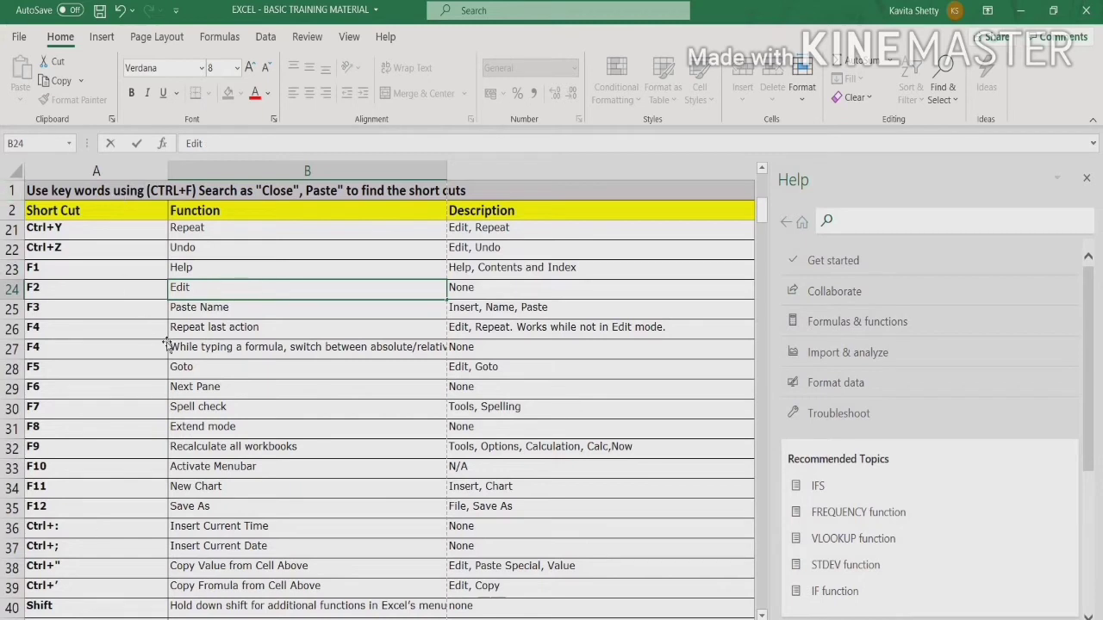
pyautogui.click(307, 267)
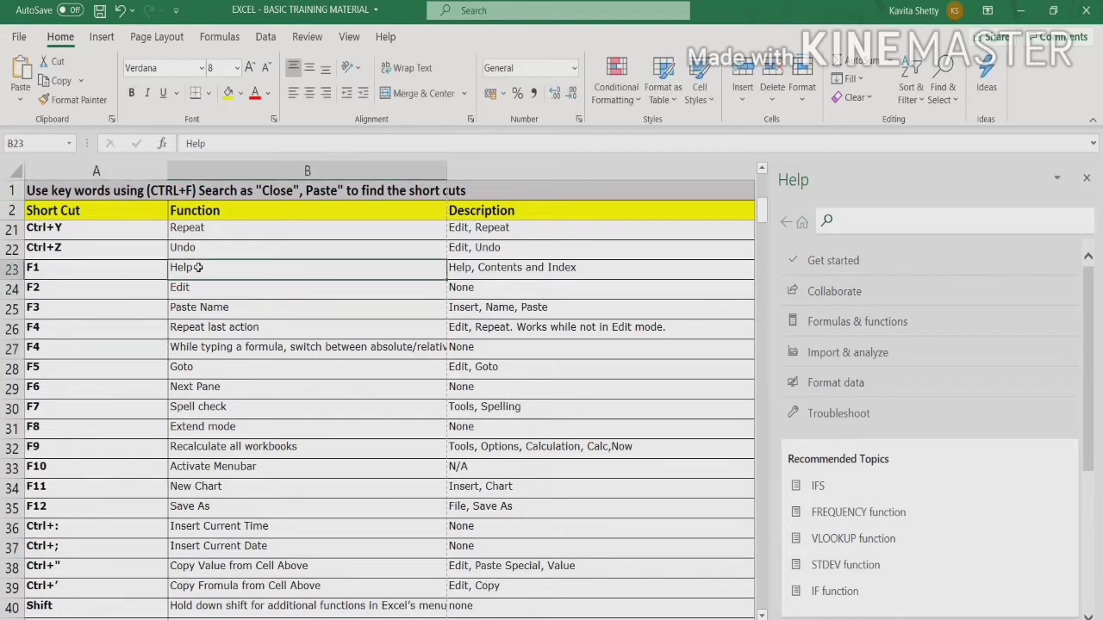
pyautogui.doubleClick(198, 268)
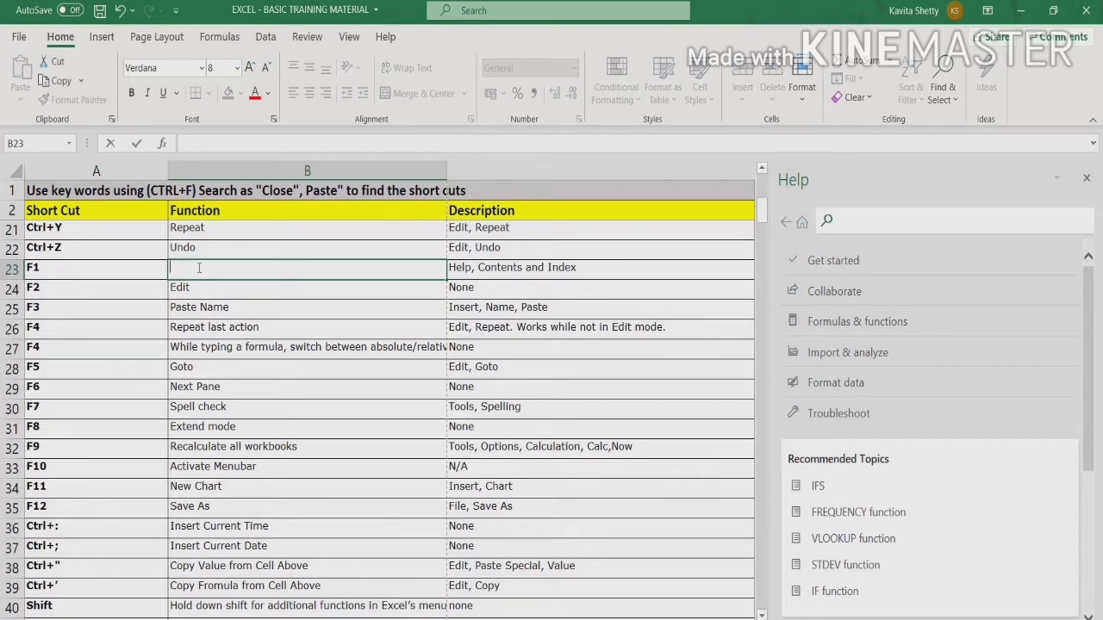
pyautogui.write('Help')
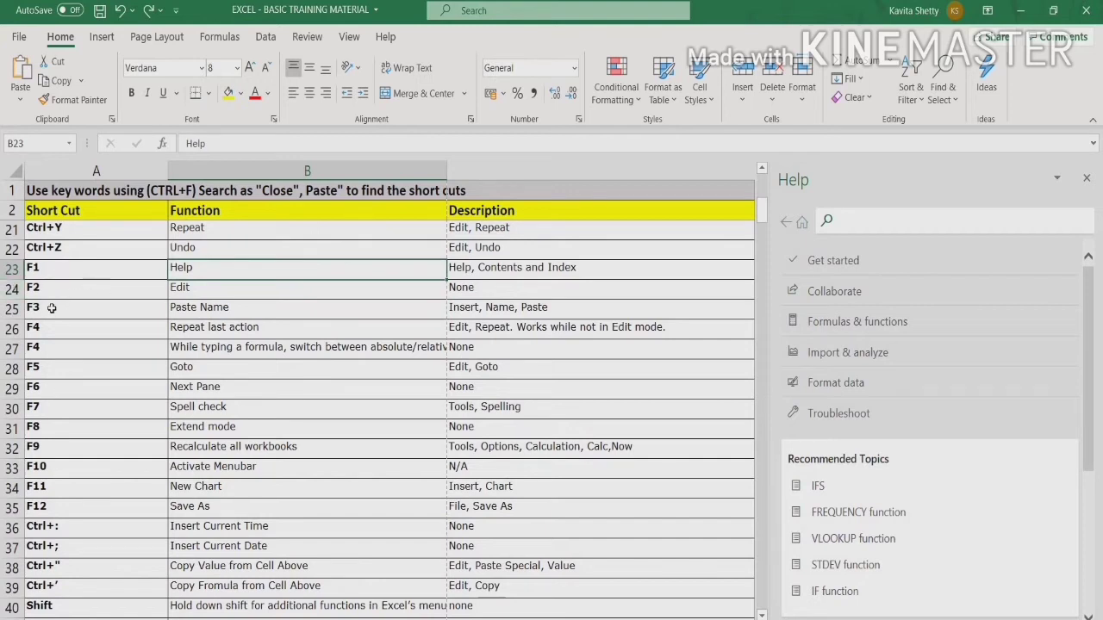
pyautogui.click(72, 327)
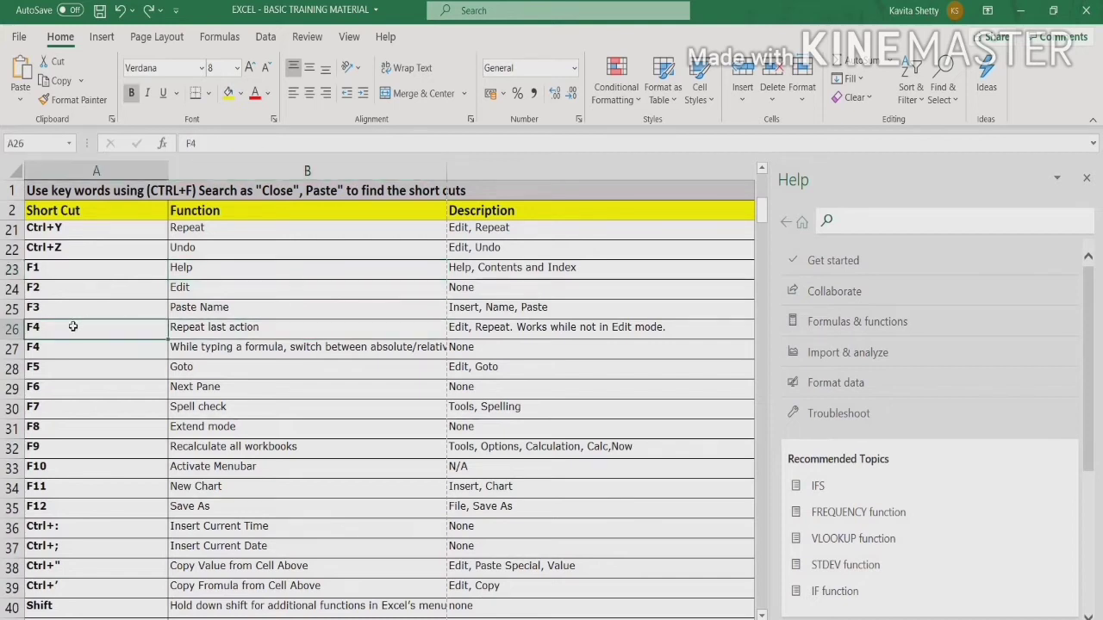
pyautogui.click(307, 328)
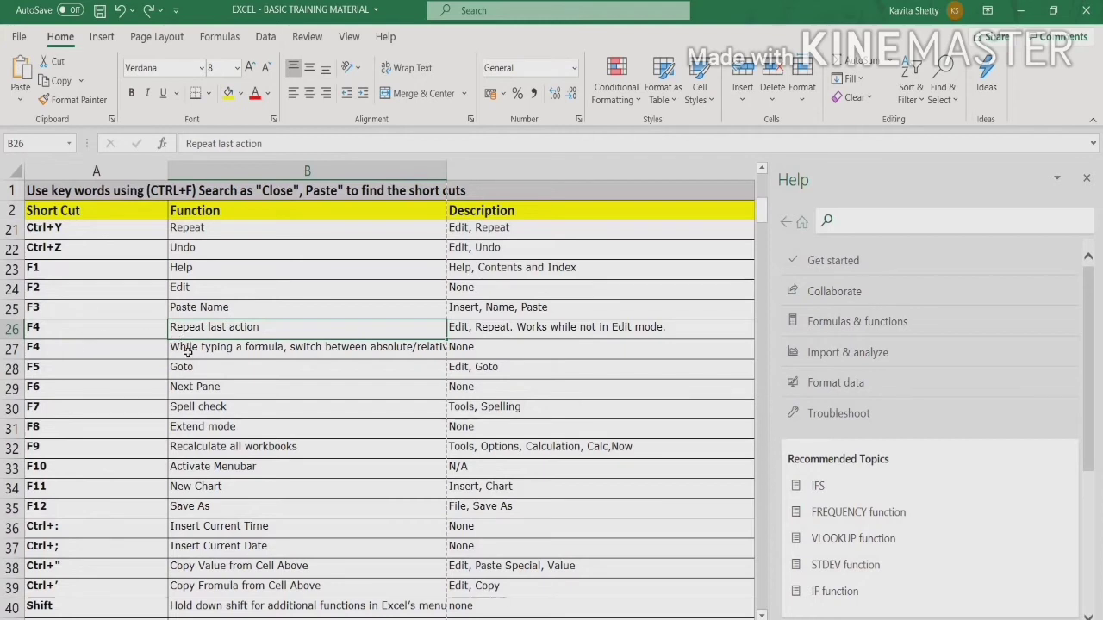
pyautogui.moveTo(342, 357)
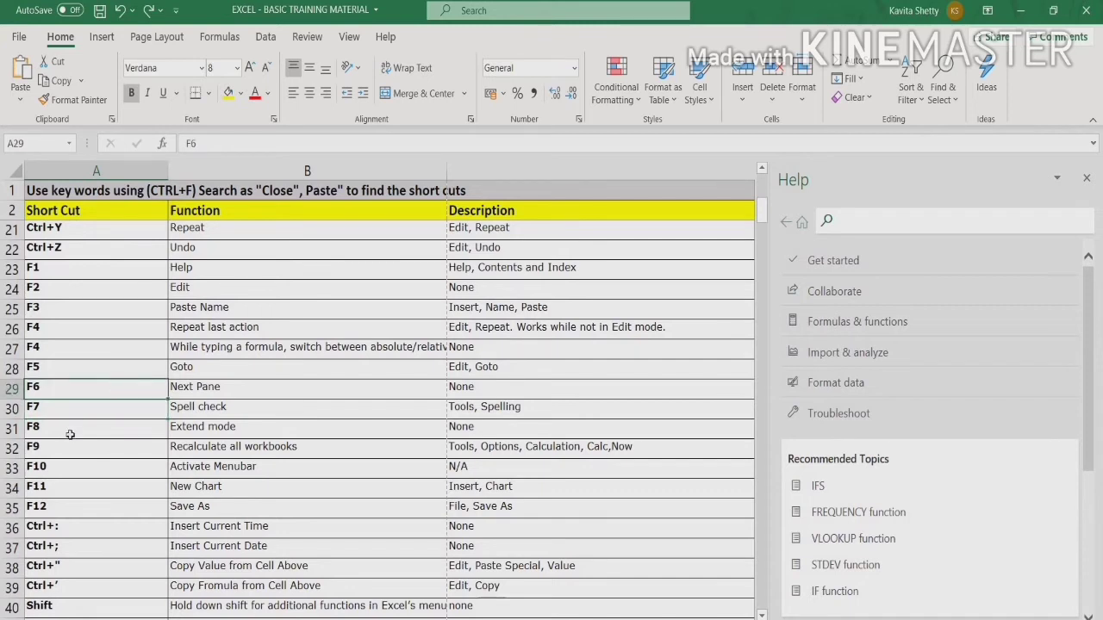
pyautogui.scroll(-3)
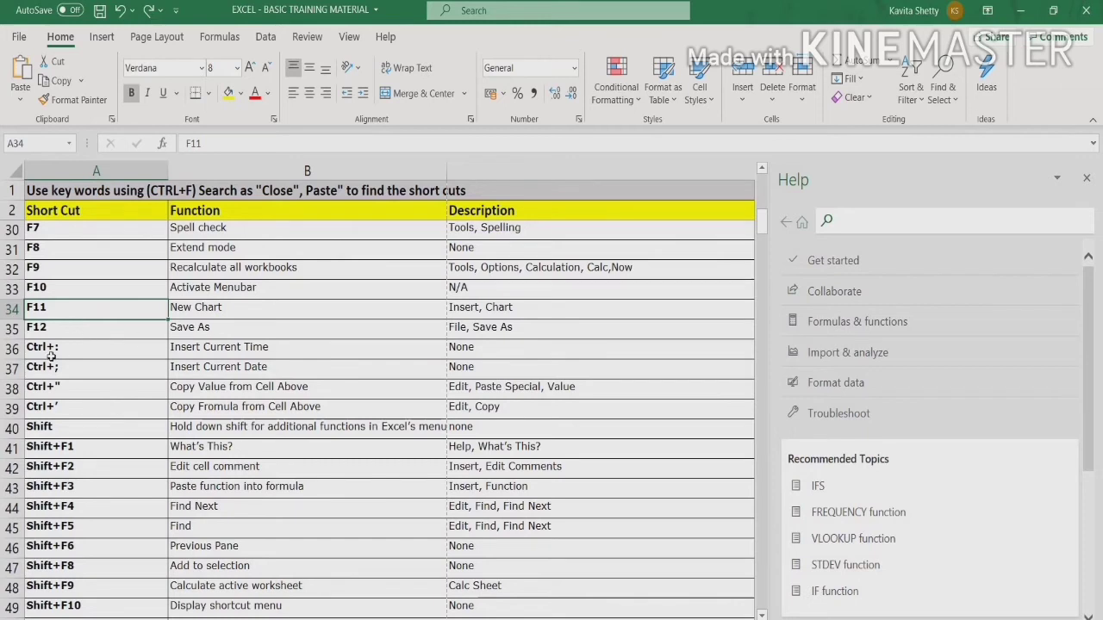
# - Scroll down to the Shift+F11 through Ctrl+F3 entries around row 33
pyautogui.scroll(-3)
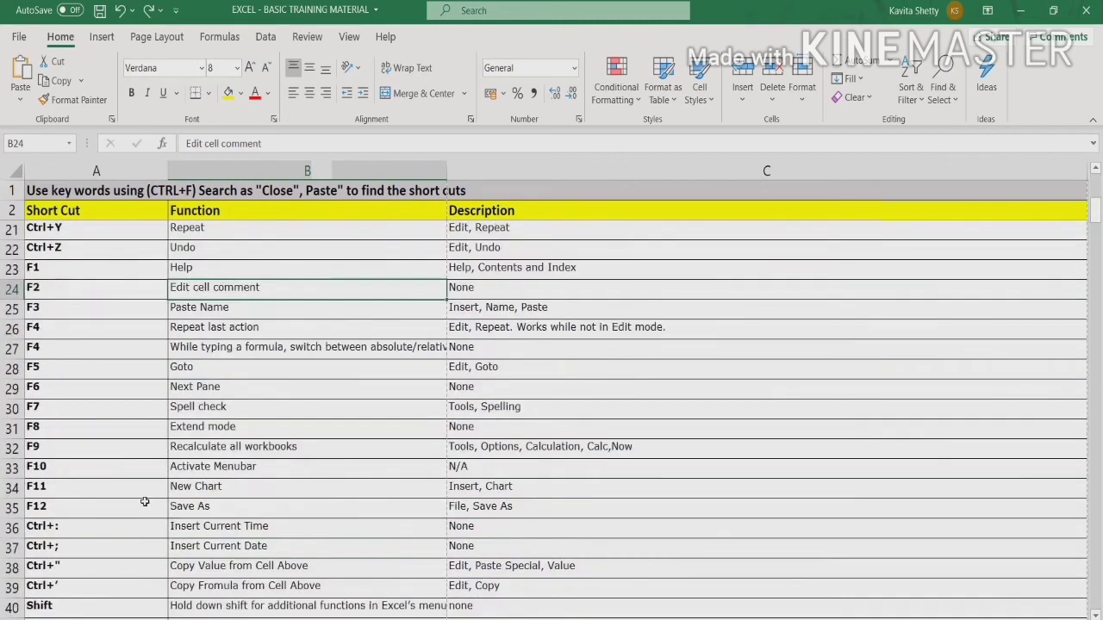
pyautogui.scroll(-3)
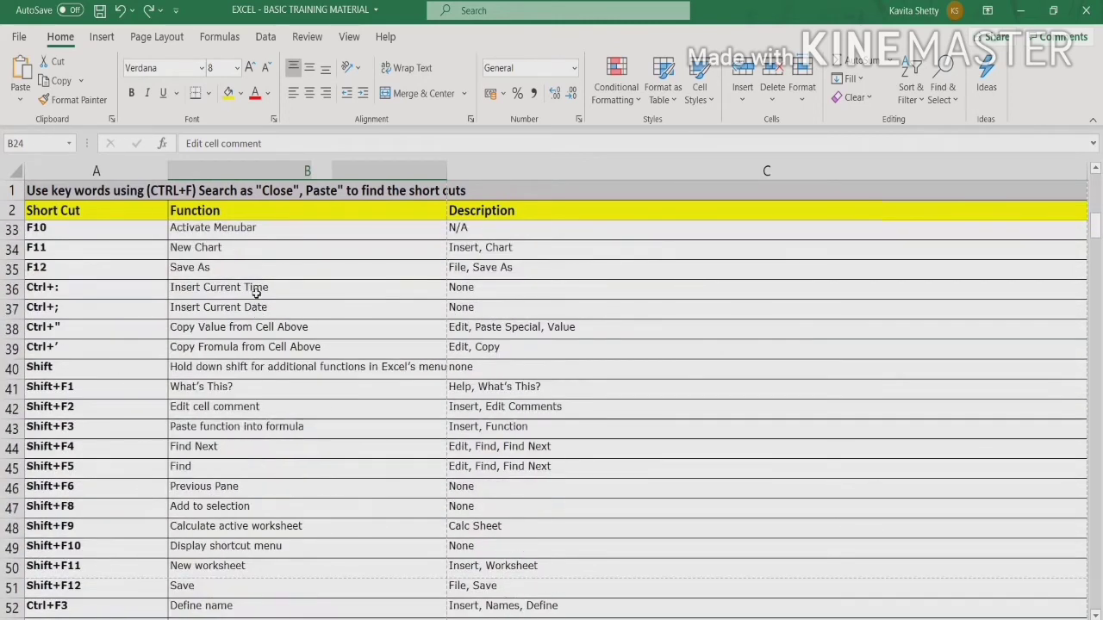
pyautogui.moveTo(255, 308)
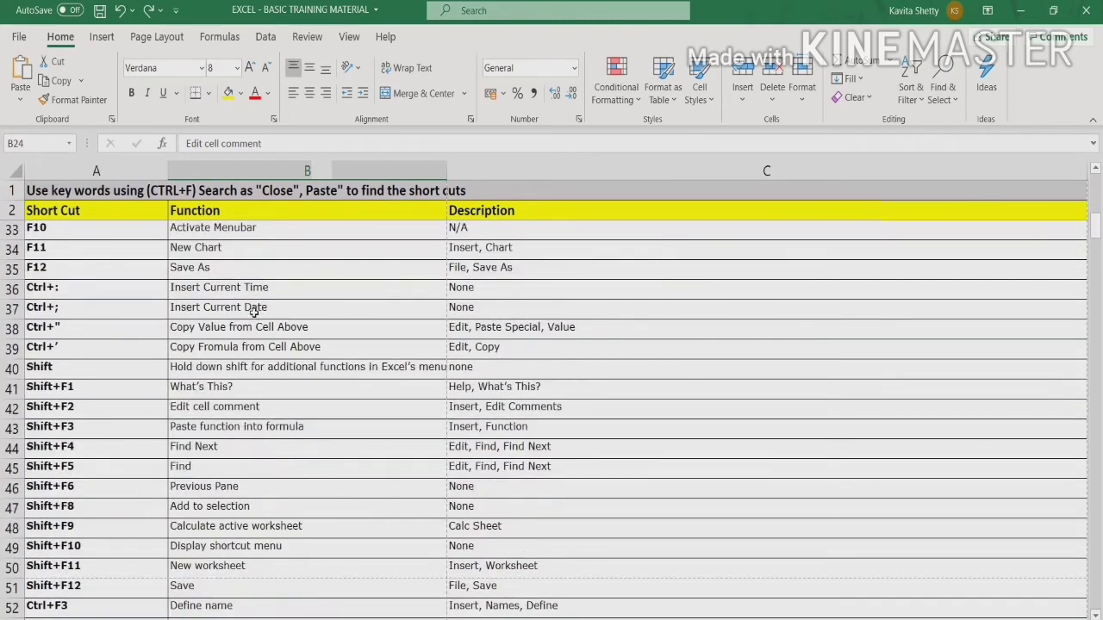
pyautogui.click(765, 307)
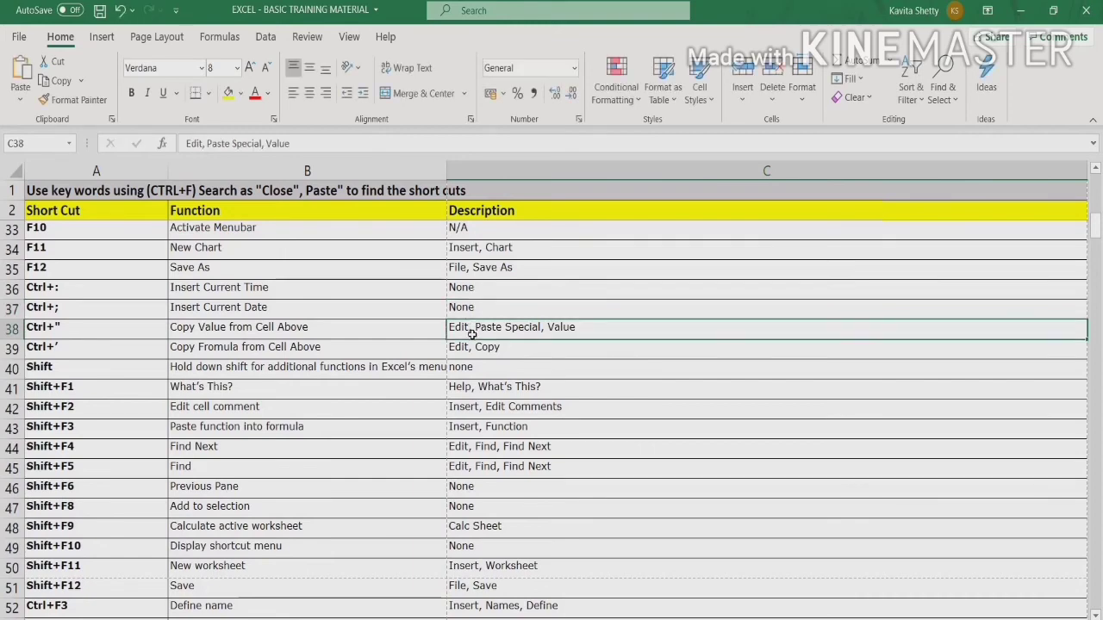
pyautogui.doubleClick(510, 328)
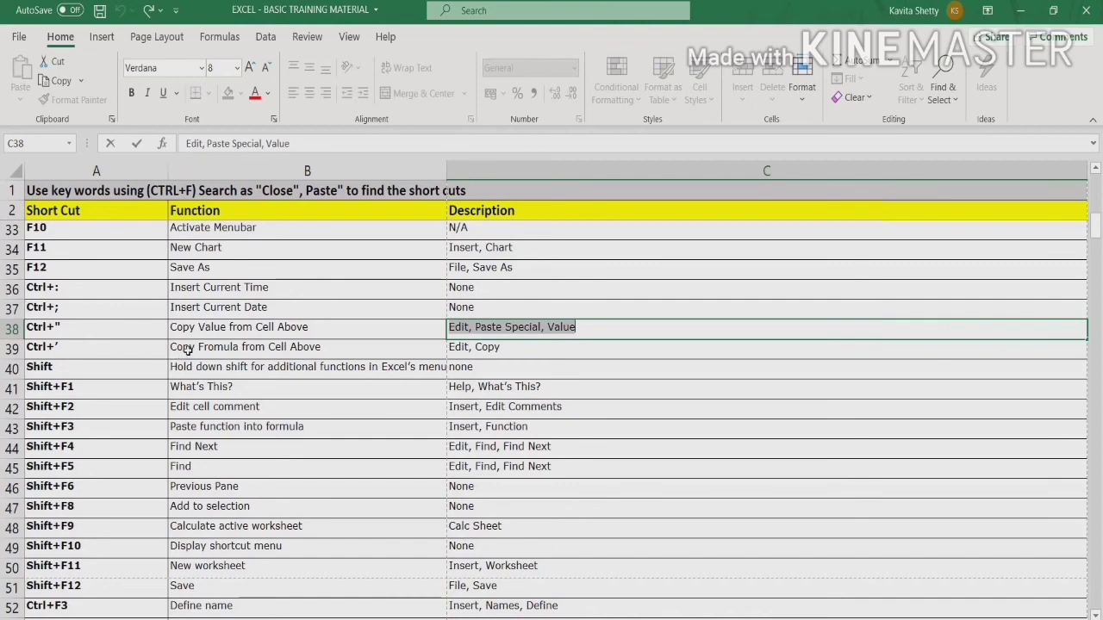
pyautogui.click(306, 346)
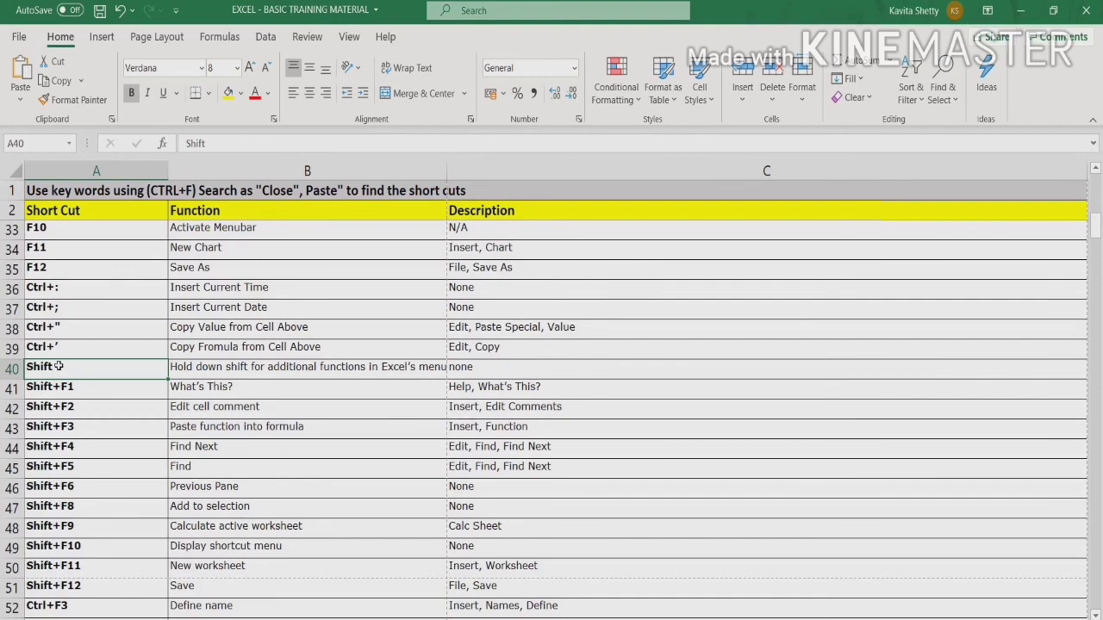
# - Scroll past the table to the Ctrl+G through Ctrl+X description notes near row 162
pyautogui.scroll(-3)
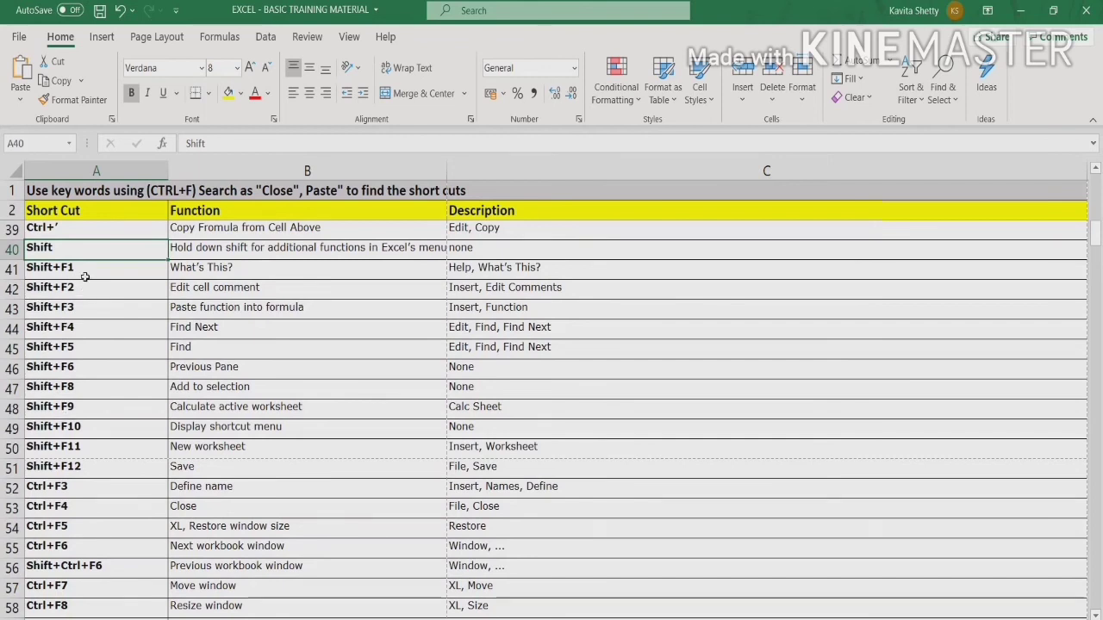
pyautogui.scroll(3)
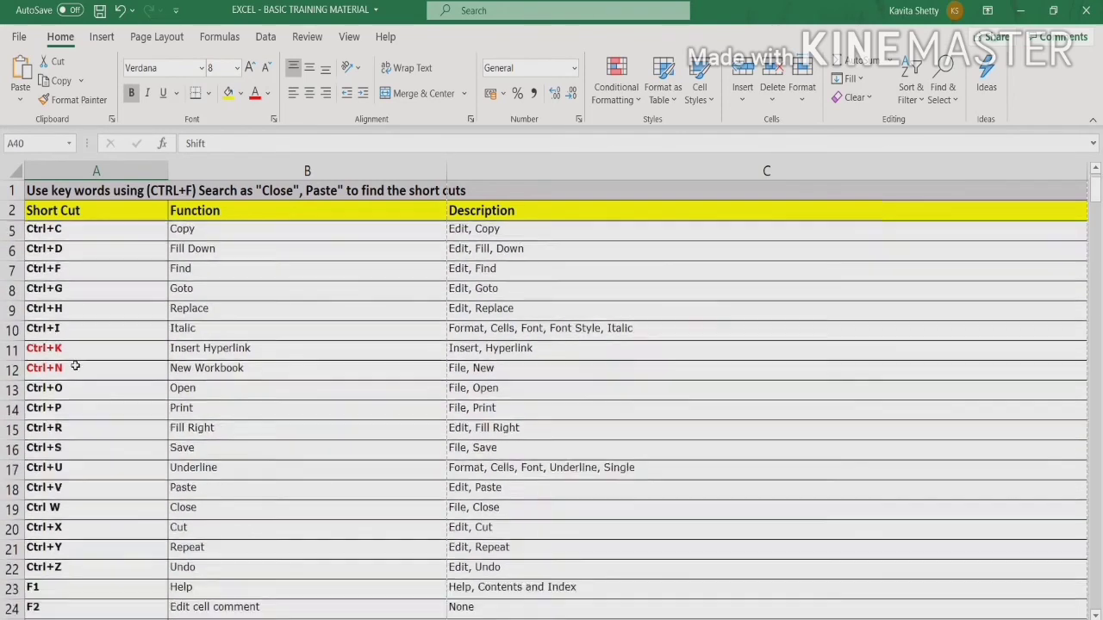
pyautogui.scroll(-3)
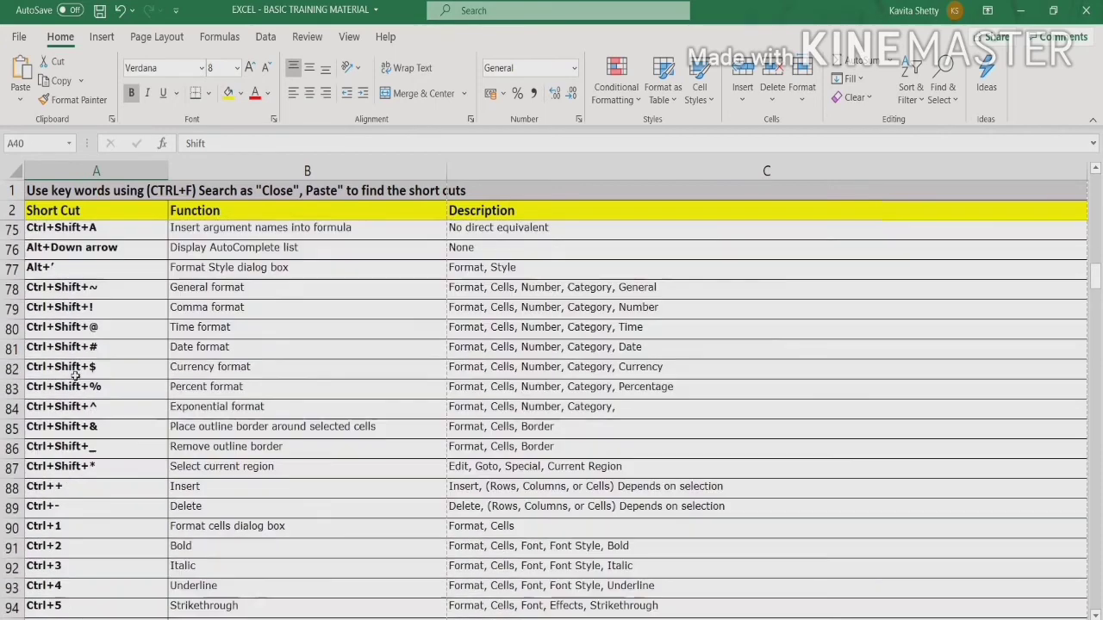
pyautogui.scroll(-3)
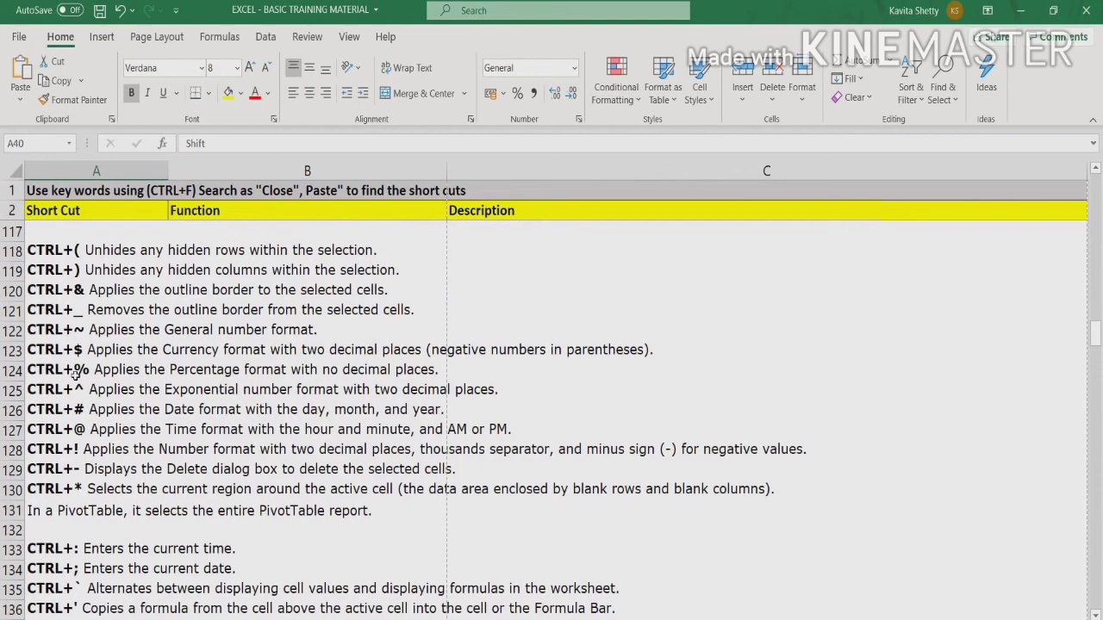
pyautogui.scroll(-3)
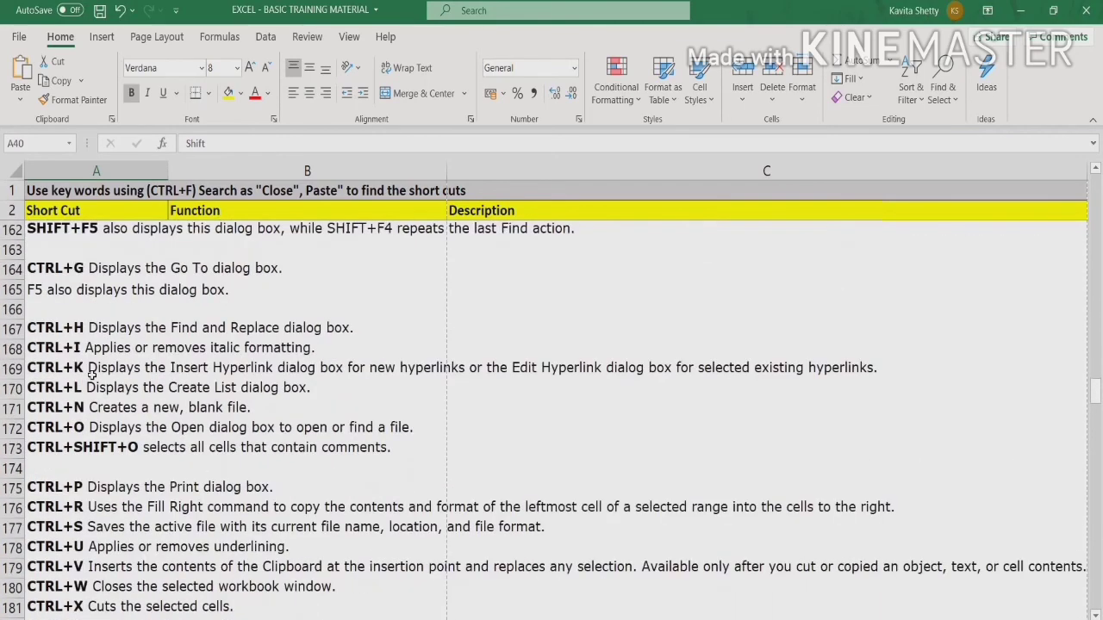